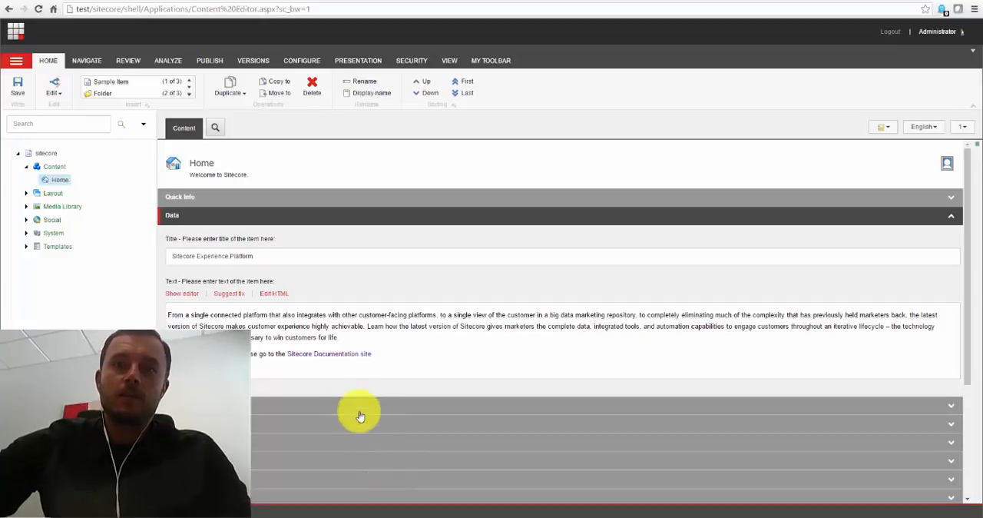
mouse_move(256, 220)
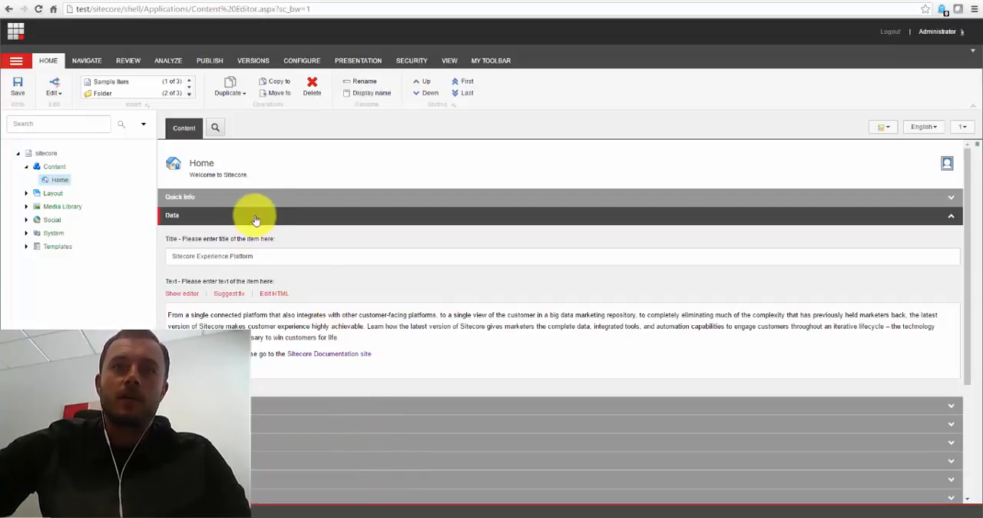
mouse_move(228, 163)
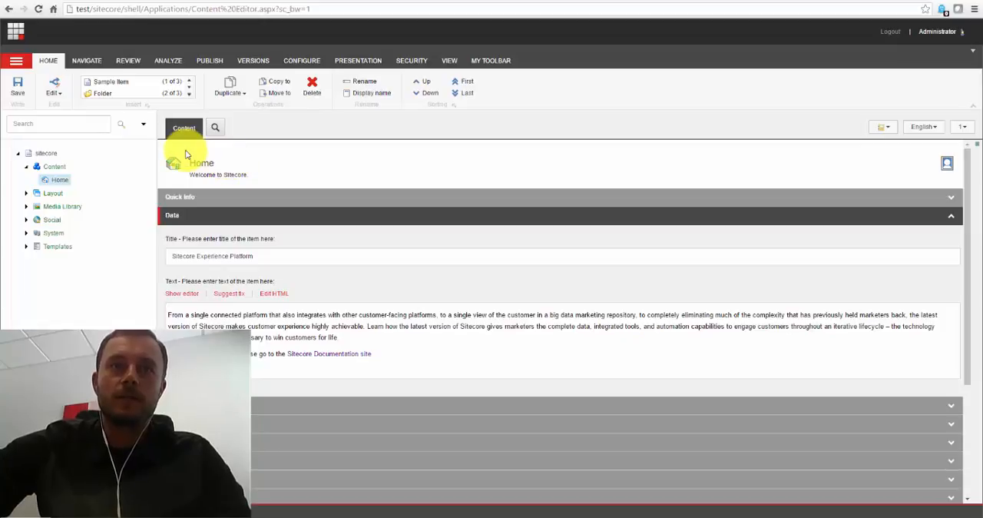
mouse_move(284, 167)
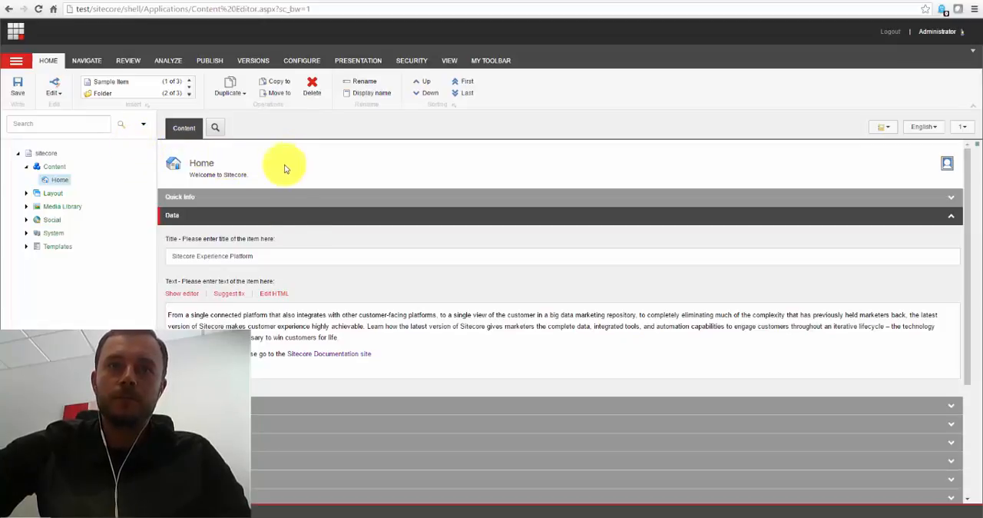
mouse_move(488, 205)
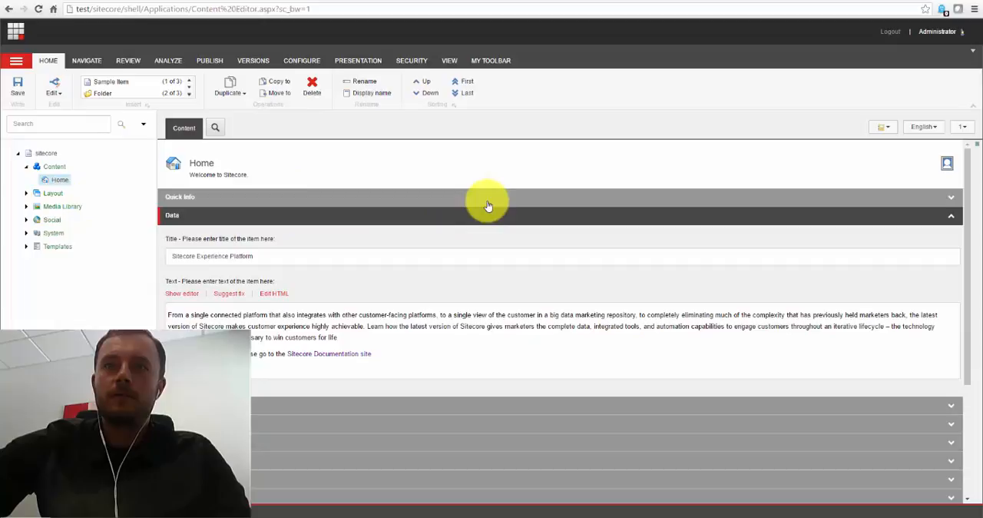
mouse_move(493, 178)
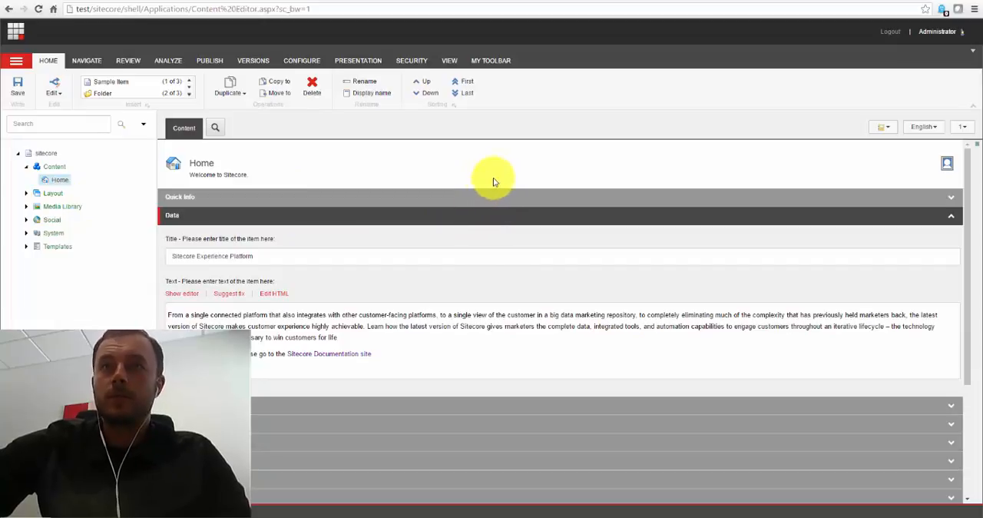
mouse_move(500, 179)
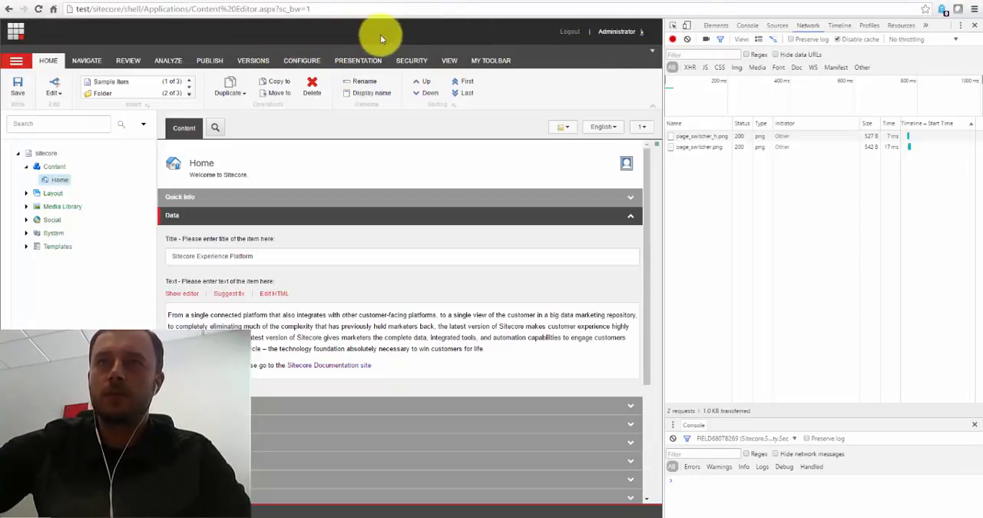
mouse_move(125, 39)
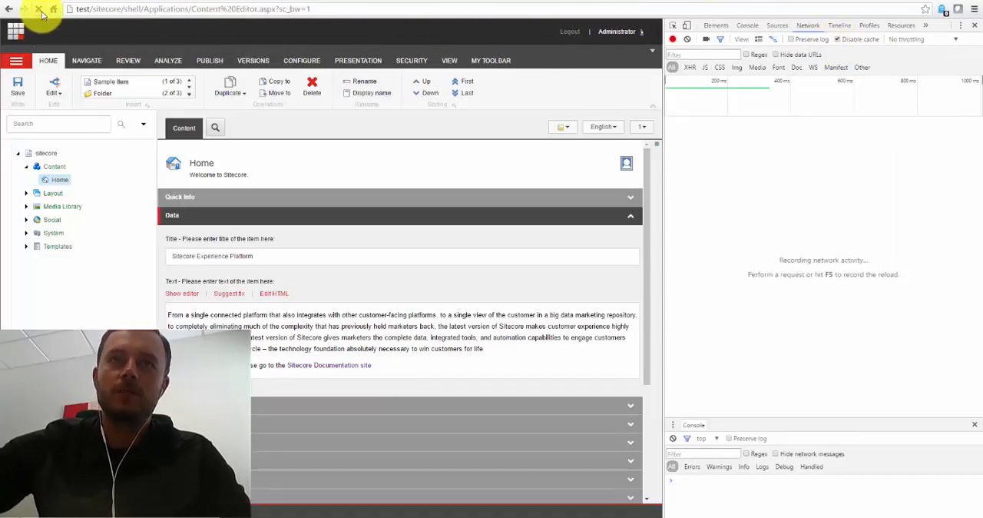
Reload the Content Editor page five times, capturing about 160 requests in roughly 2.3-2.6 seconds
click(37, 8)
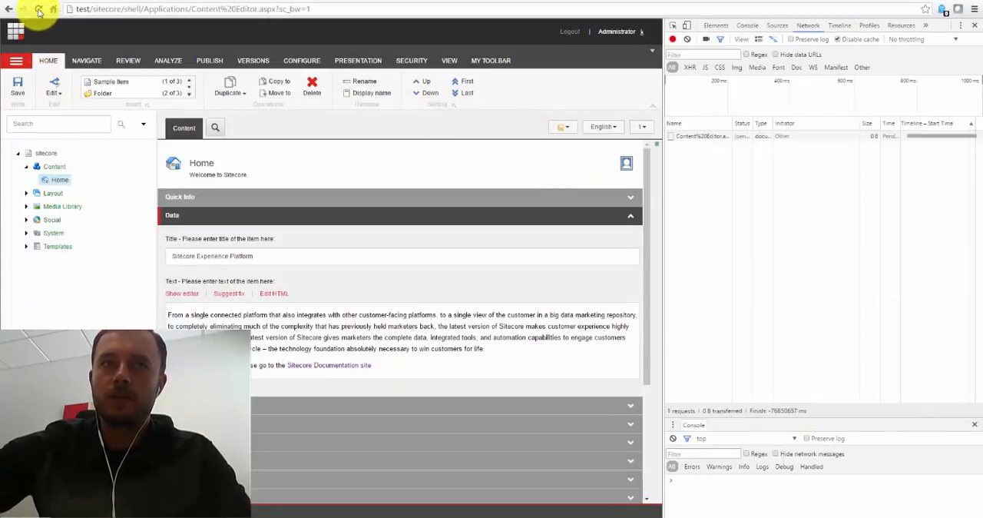
click(38, 9)
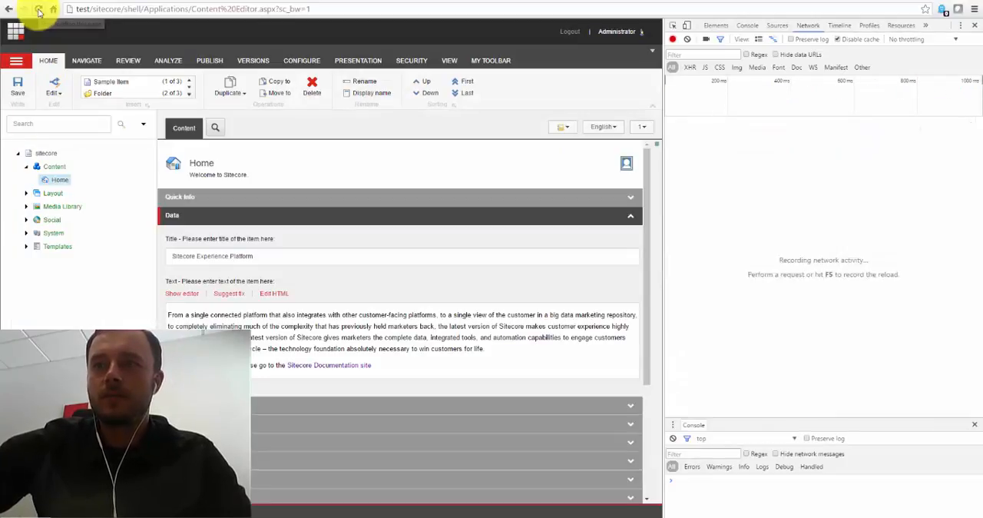
click(39, 8)
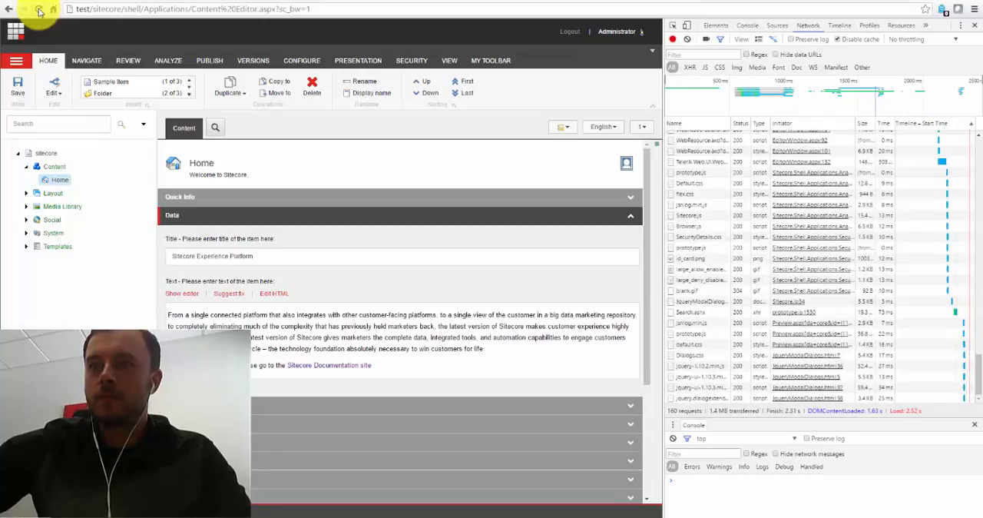
click(39, 11)
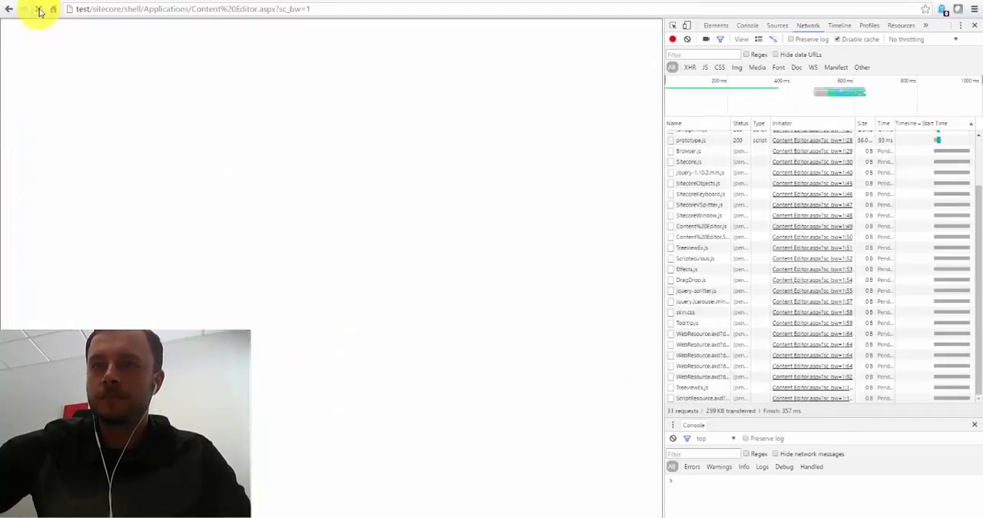
click(40, 9)
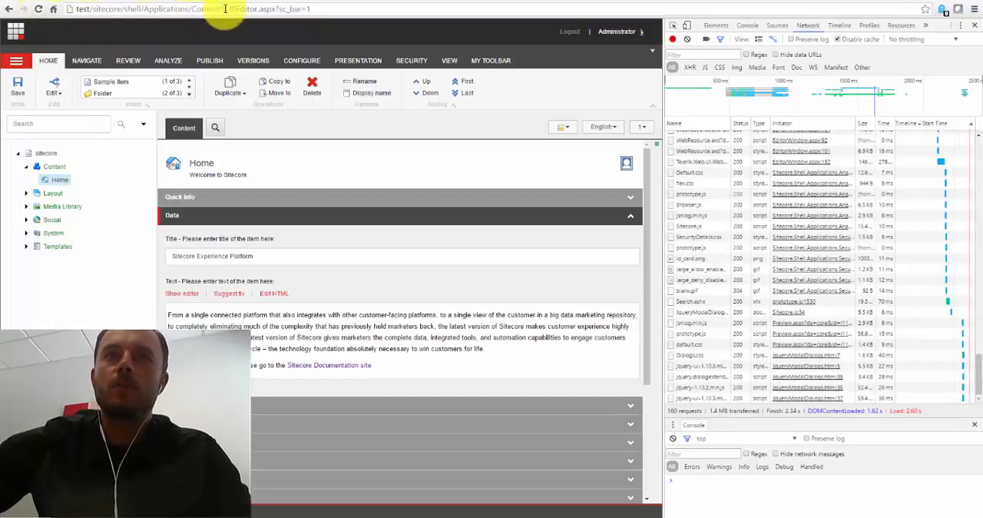
mouse_move(277, 34)
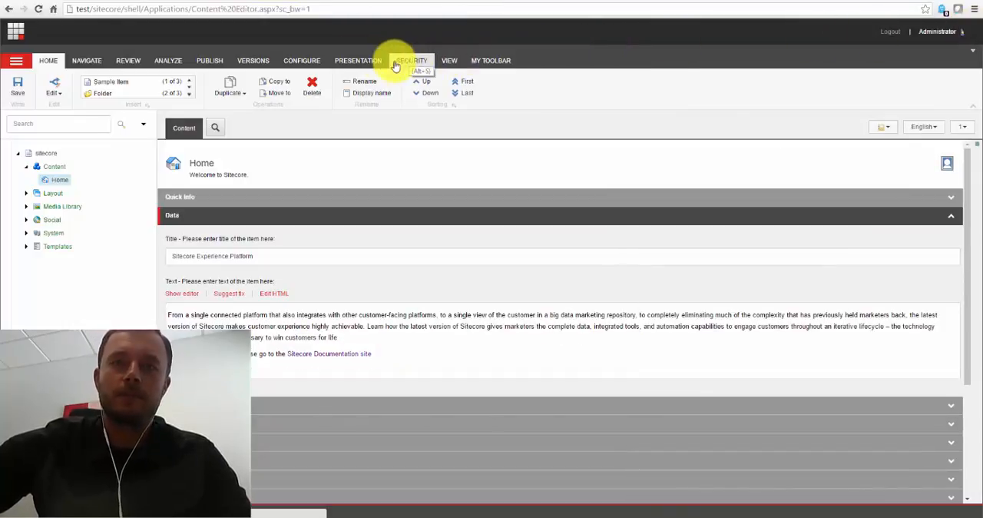
Bring up the hamburger application menu with item properties, options, licenses and exit
click(16, 60)
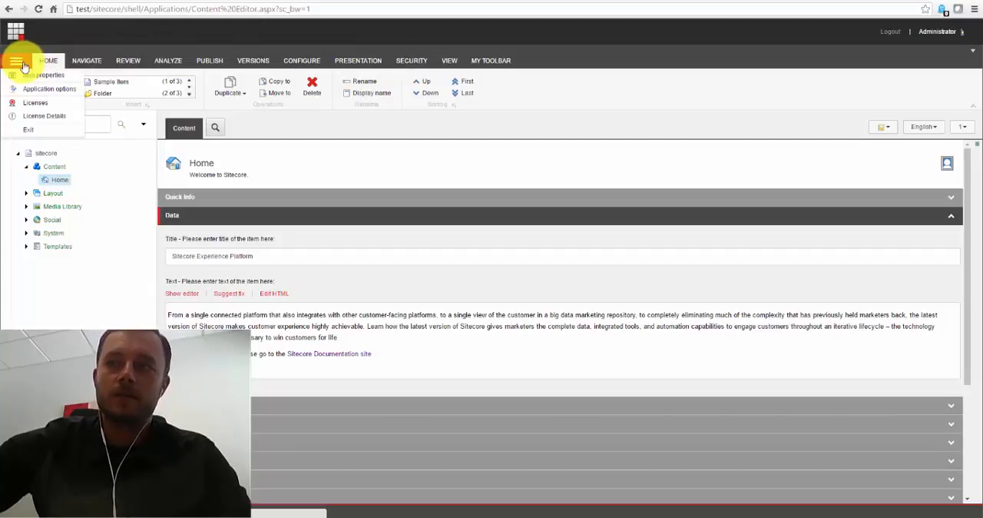
mouse_move(50, 88)
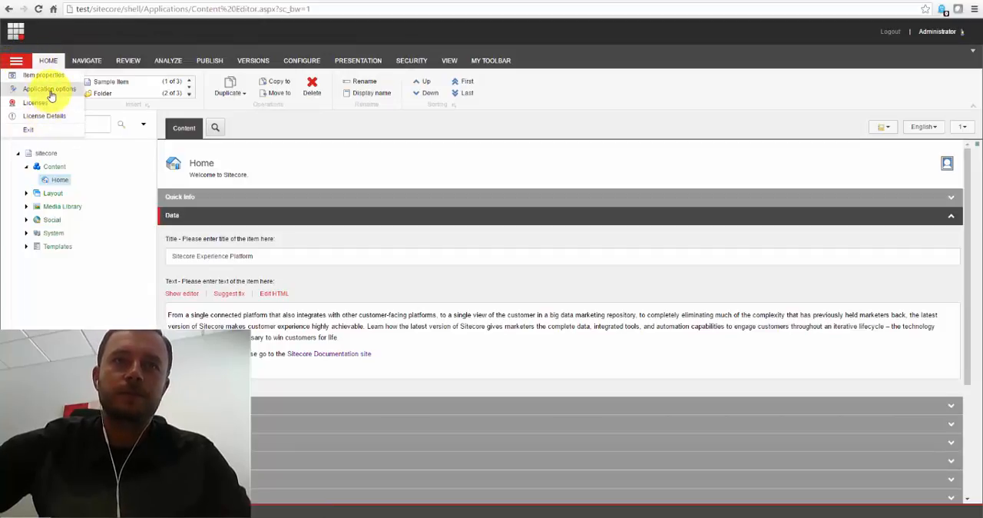
click(16, 61)
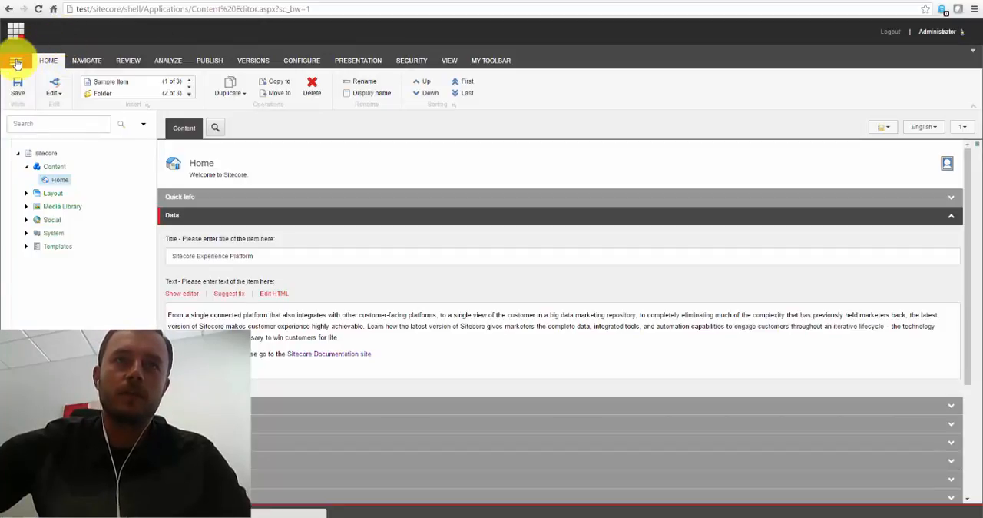
click(17, 63)
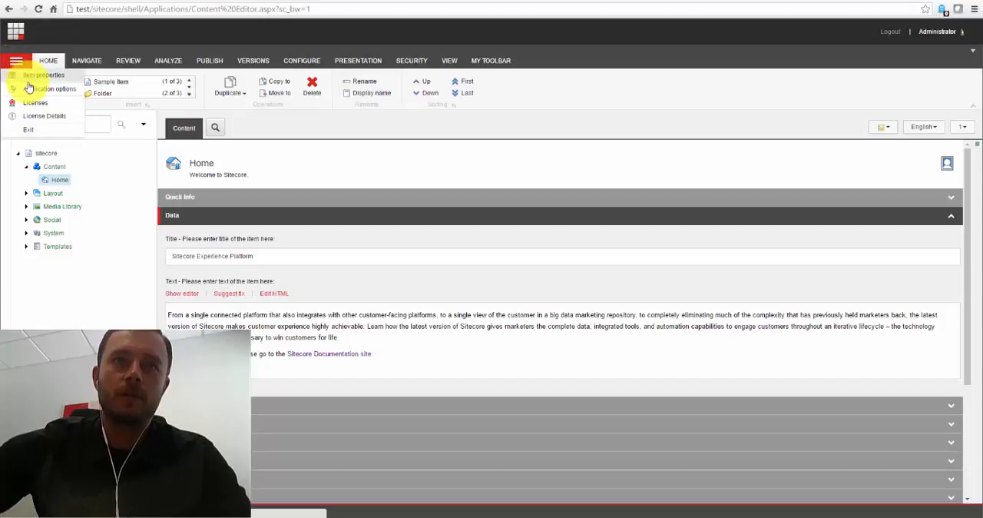
mouse_move(51, 88)
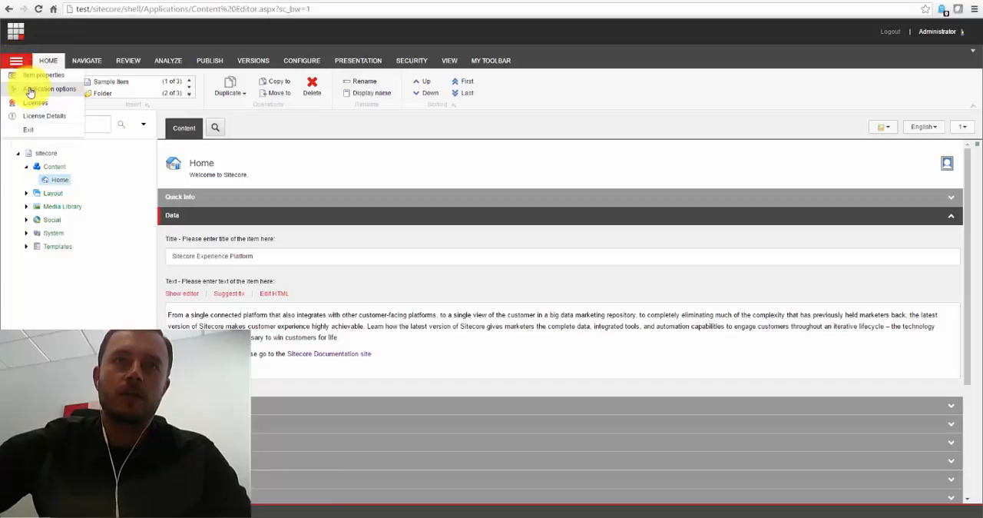
click(50, 88)
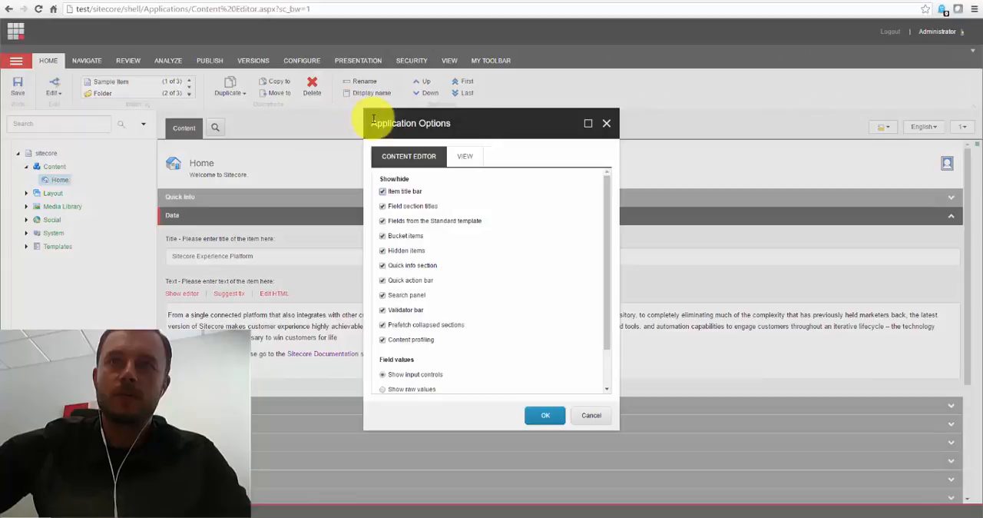
drag(411, 123, 524, 110)
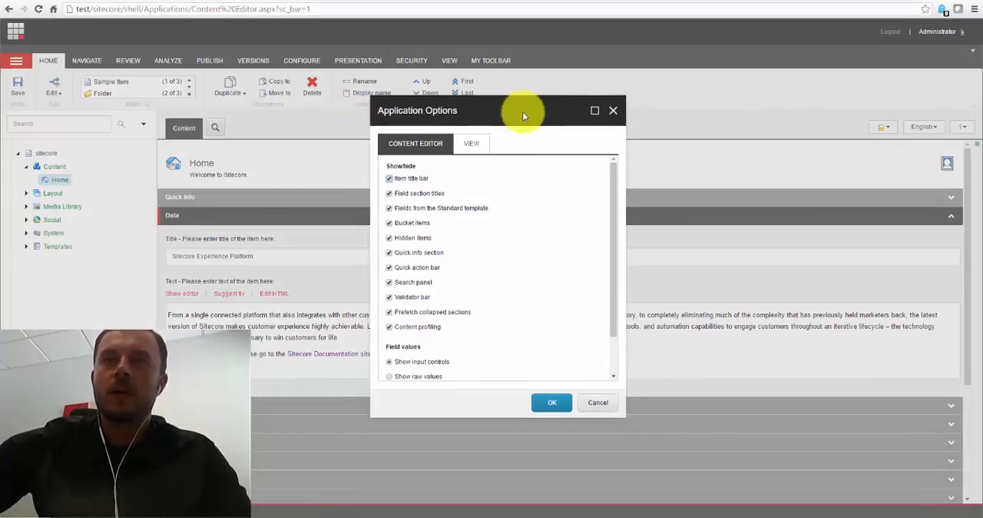
mouse_move(526, 127)
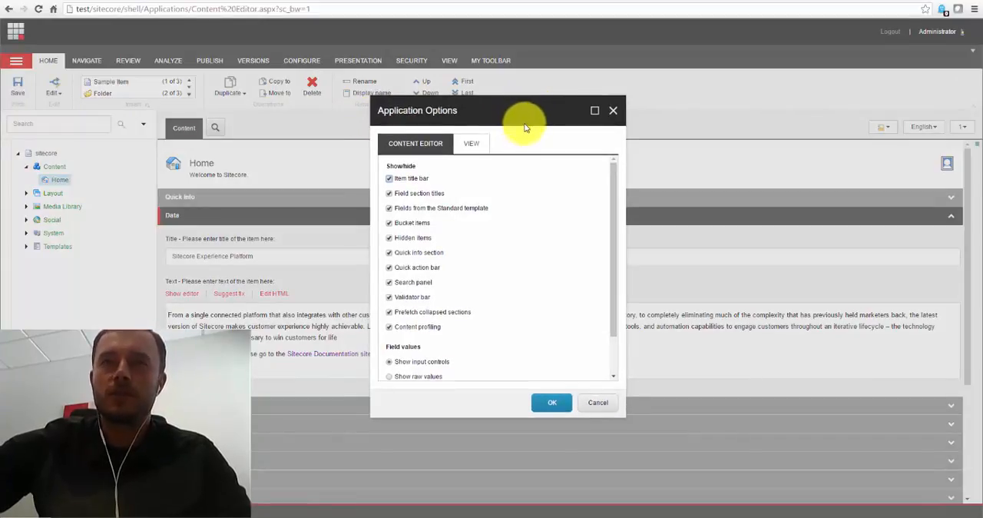
mouse_move(474, 179)
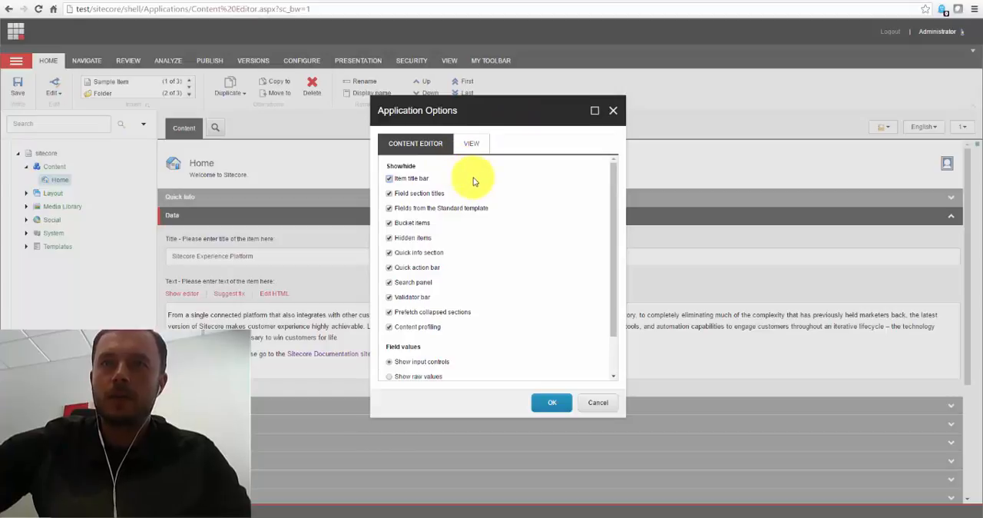
mouse_move(411, 178)
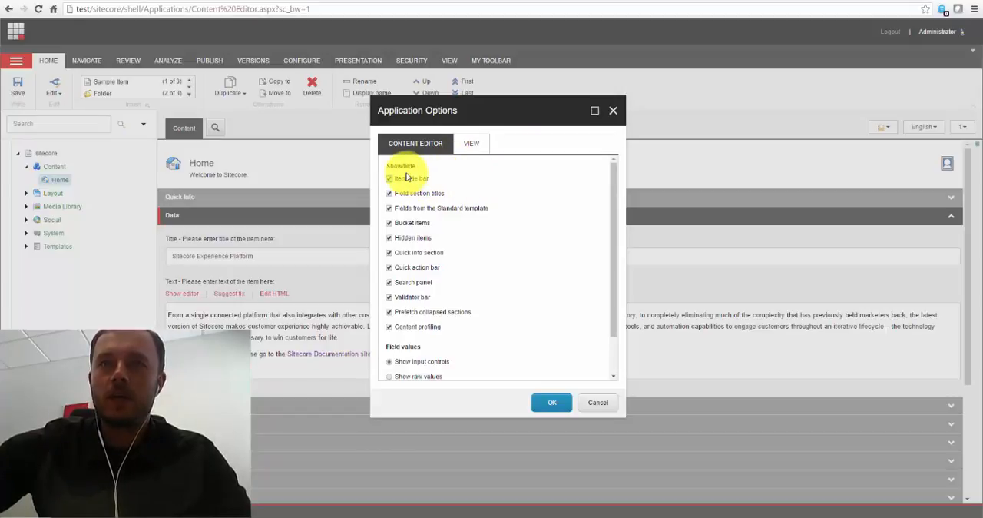
mouse_move(487, 158)
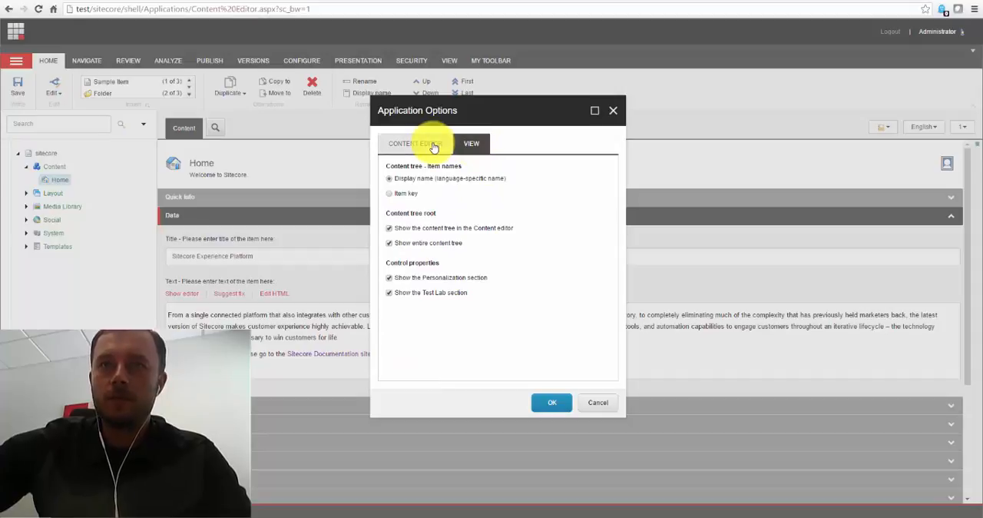
click(415, 143)
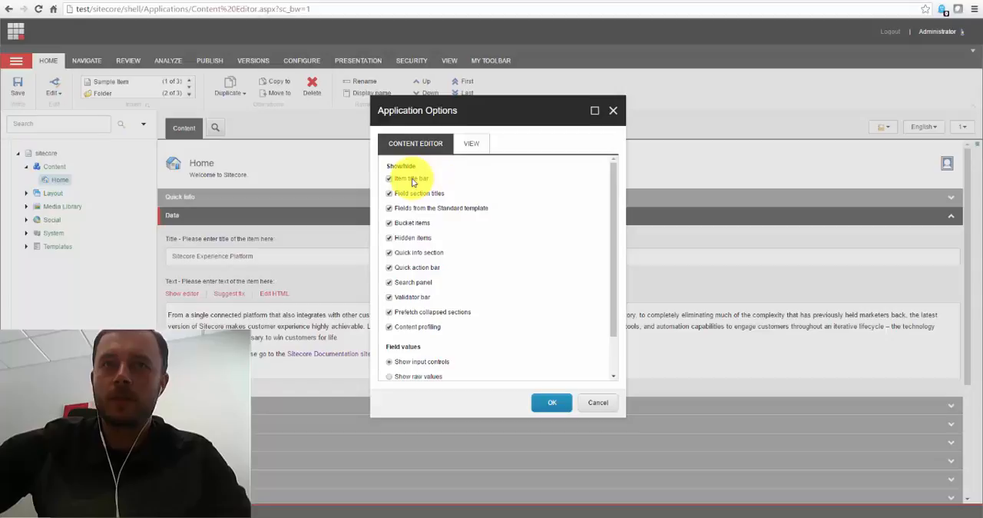
Uncheck Item title bar, Field section titles, Bucket items and Quick info
click(390, 179)
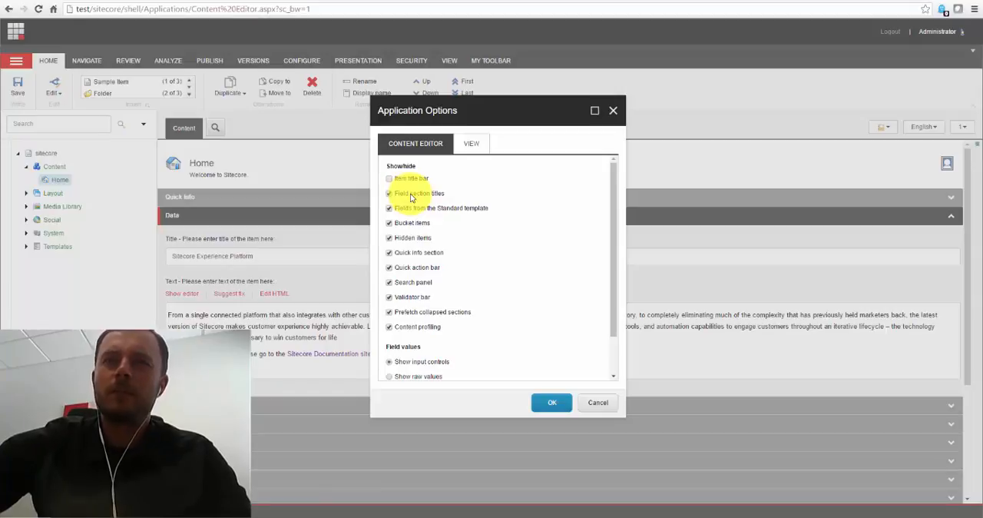
click(389, 193)
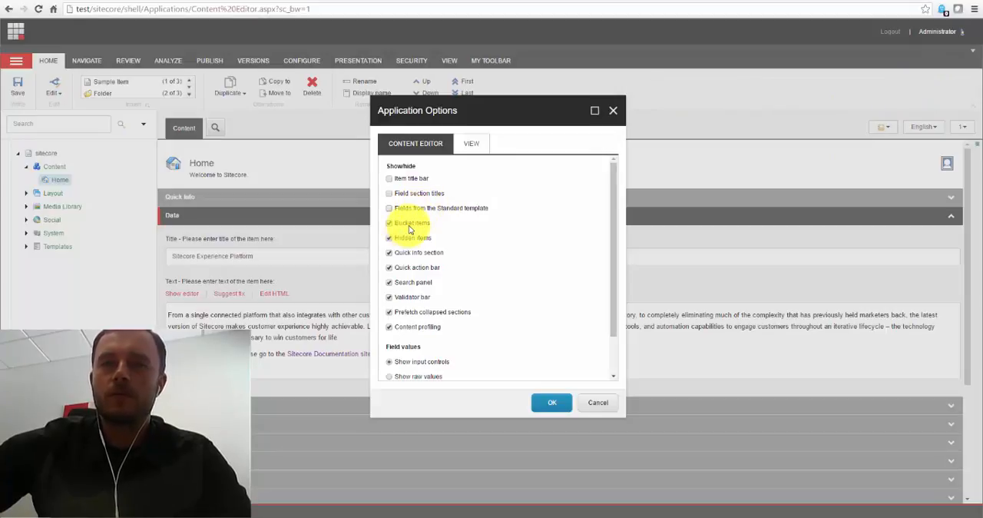
click(389, 223)
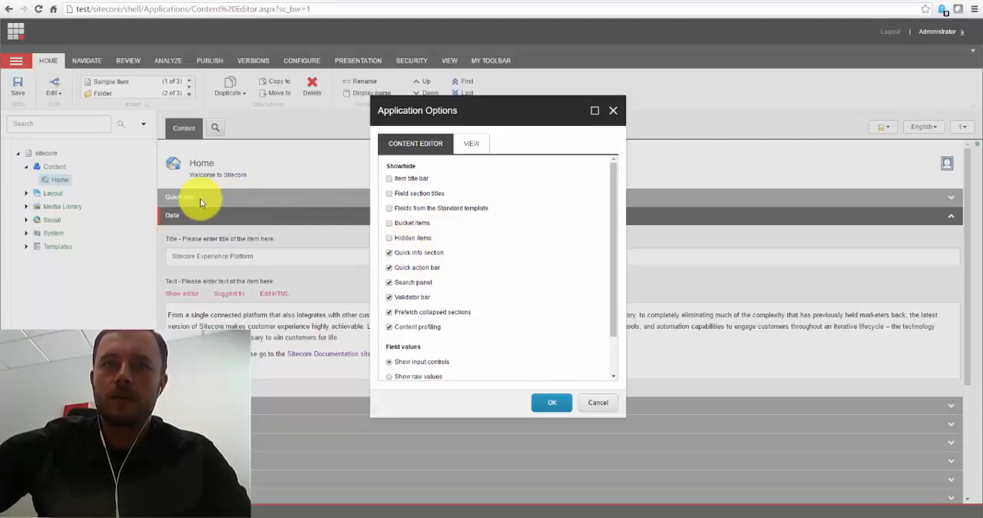
mouse_move(438, 240)
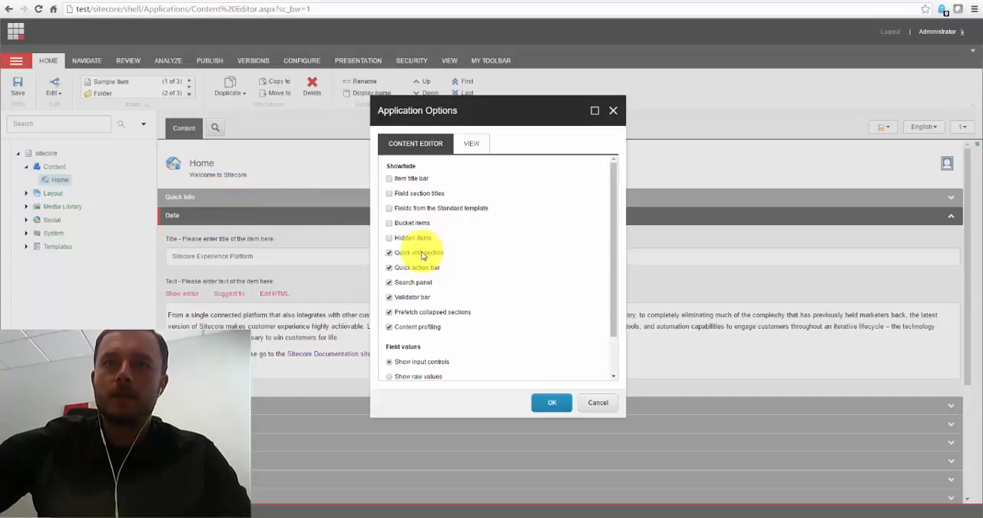
click(389, 251)
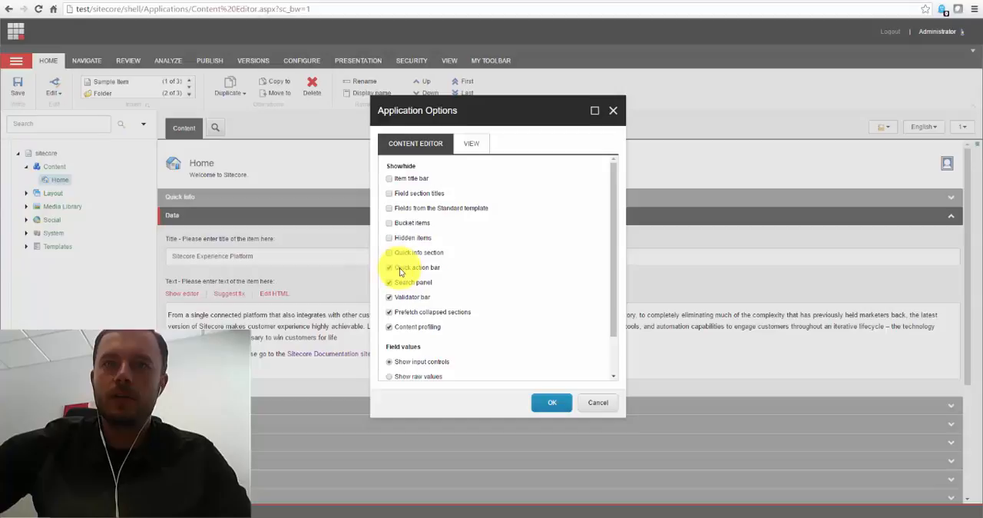
Uncheck Quick action bar, Search panel and Prefetch collapsed sections, reaching Content profiling
click(388, 266)
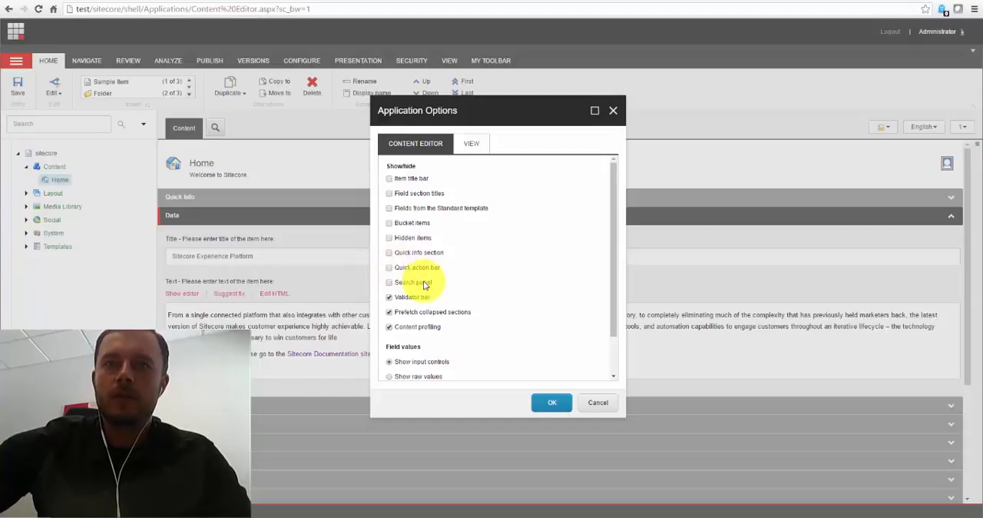
click(389, 297)
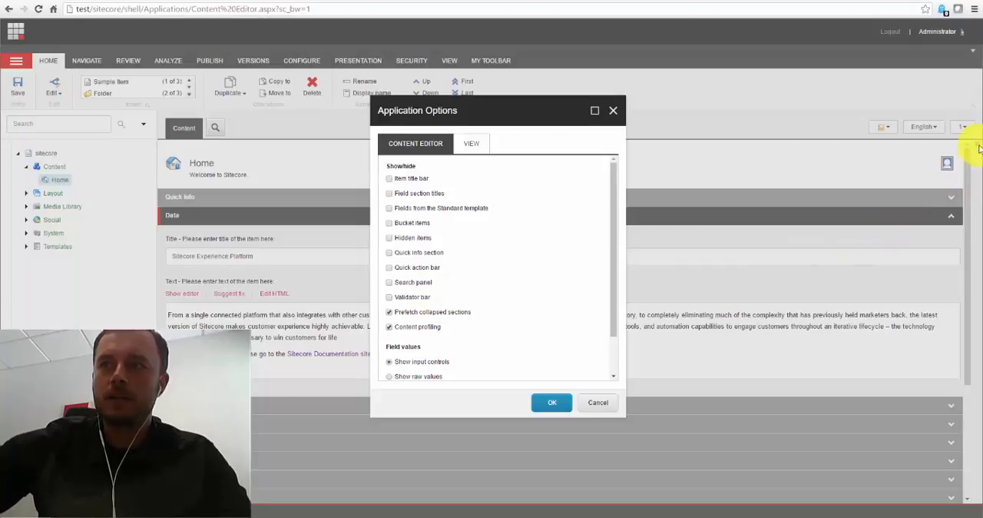
mouse_move(456, 298)
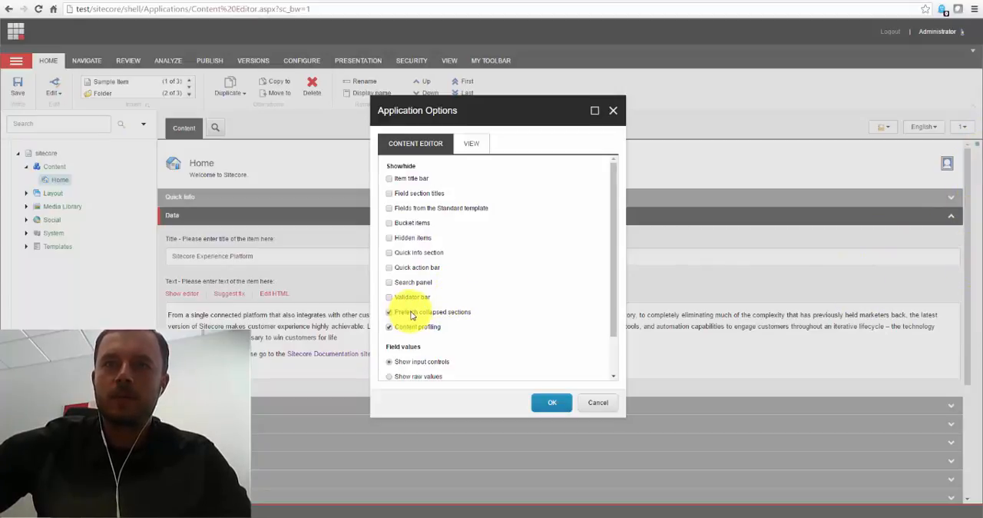
click(389, 312)
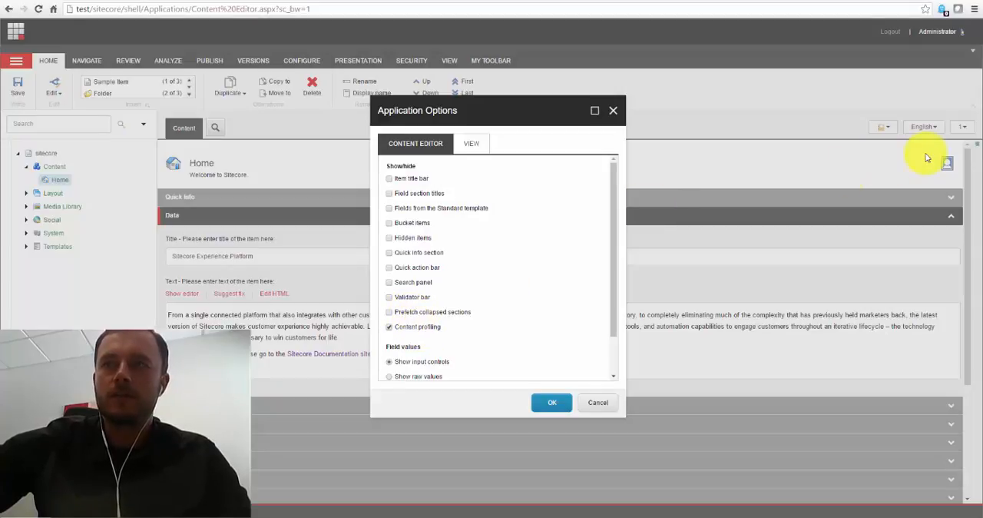
mouse_move(626, 298)
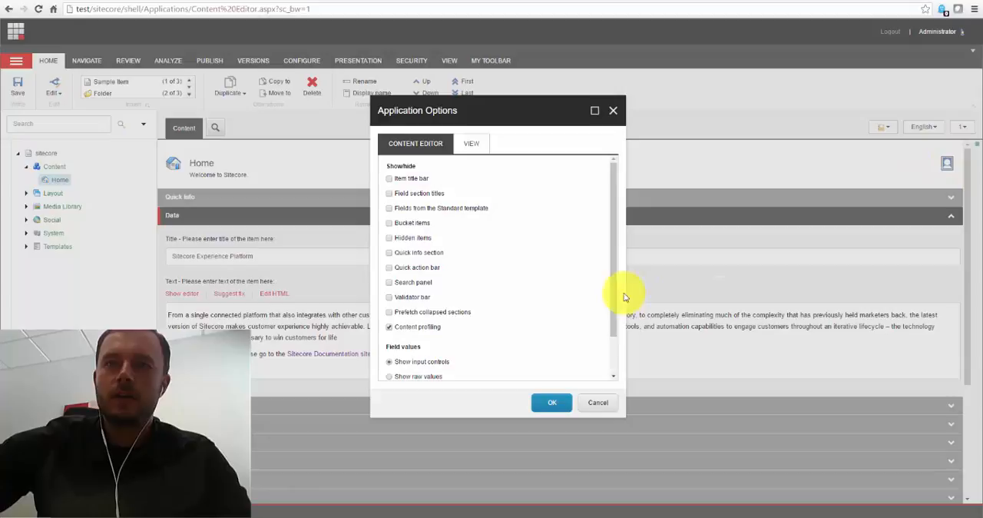
scroll(down, 3)
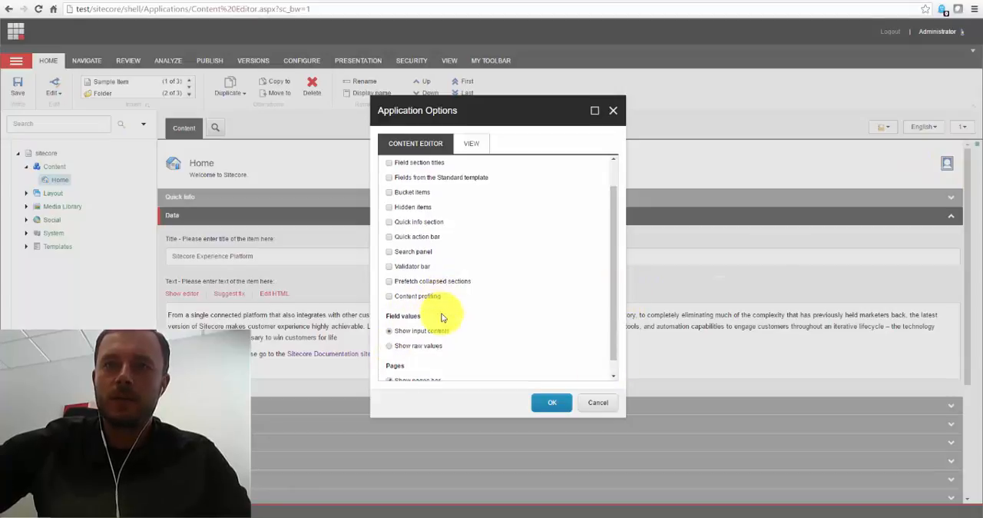
scroll(down, 3)
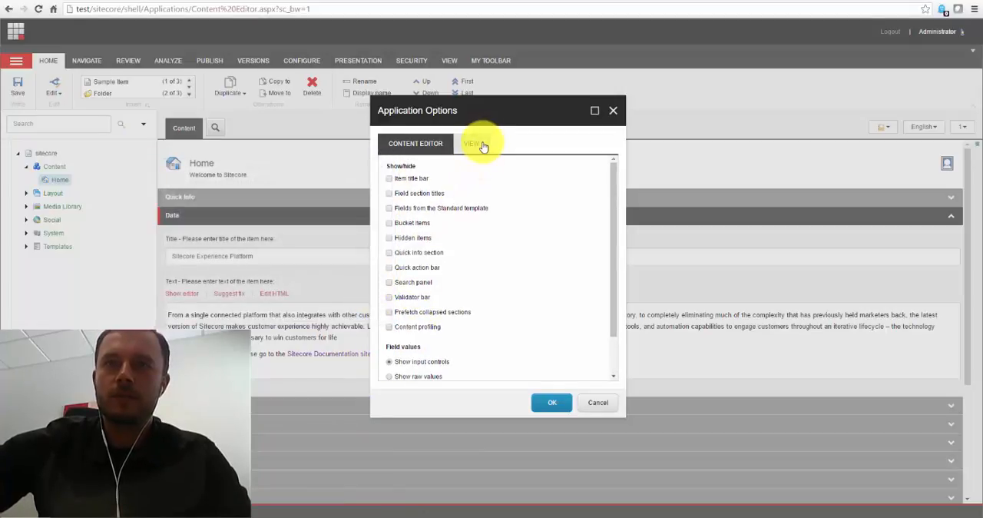
On the View options, uncheck the Personalization and Test Lab sections
click(471, 143)
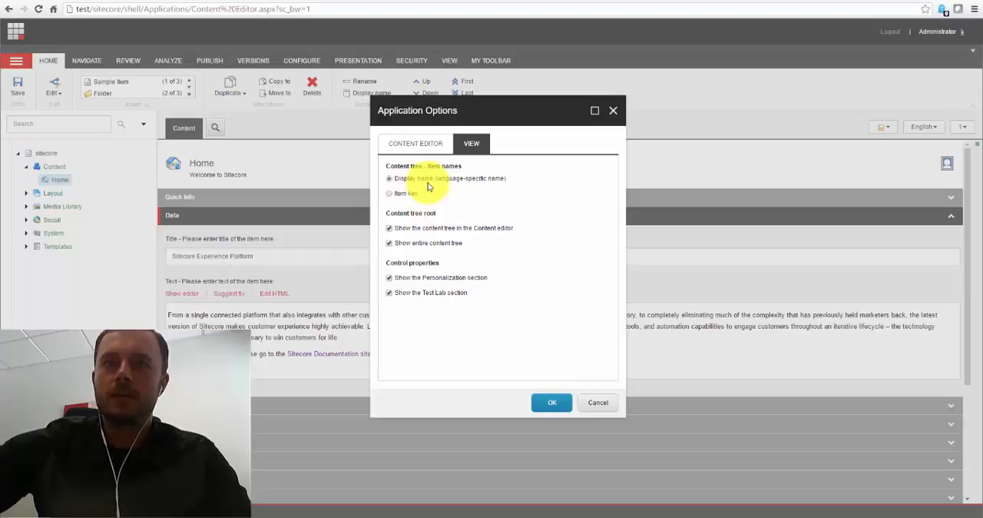
mouse_move(430, 230)
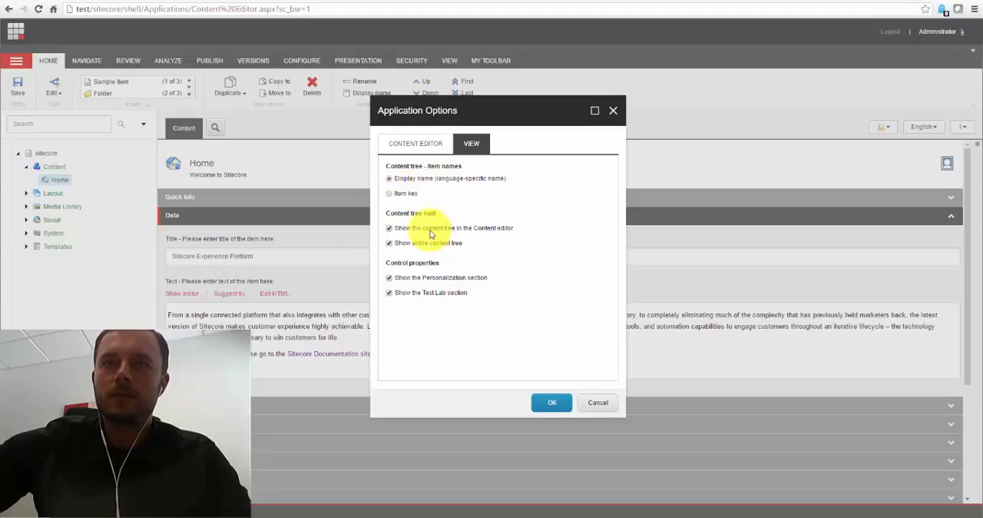
click(389, 277)
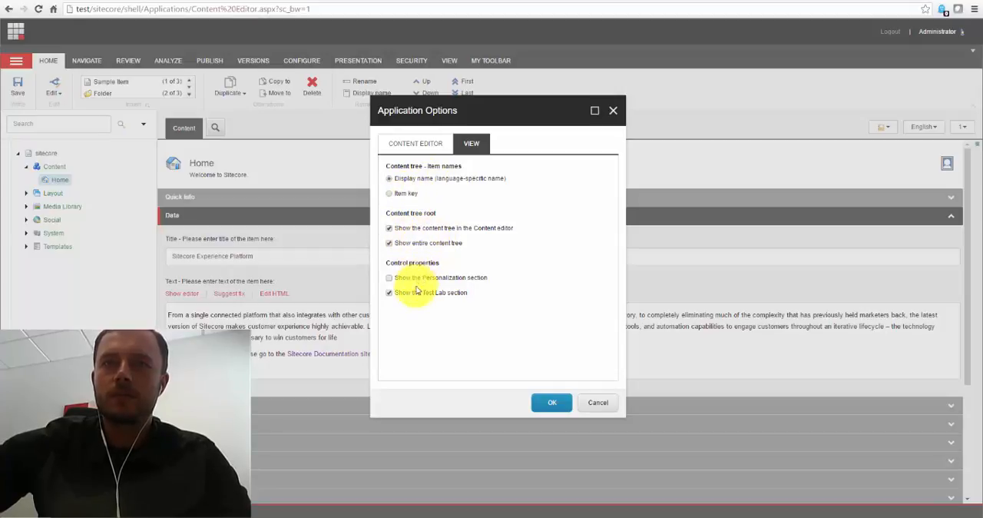
click(389, 293)
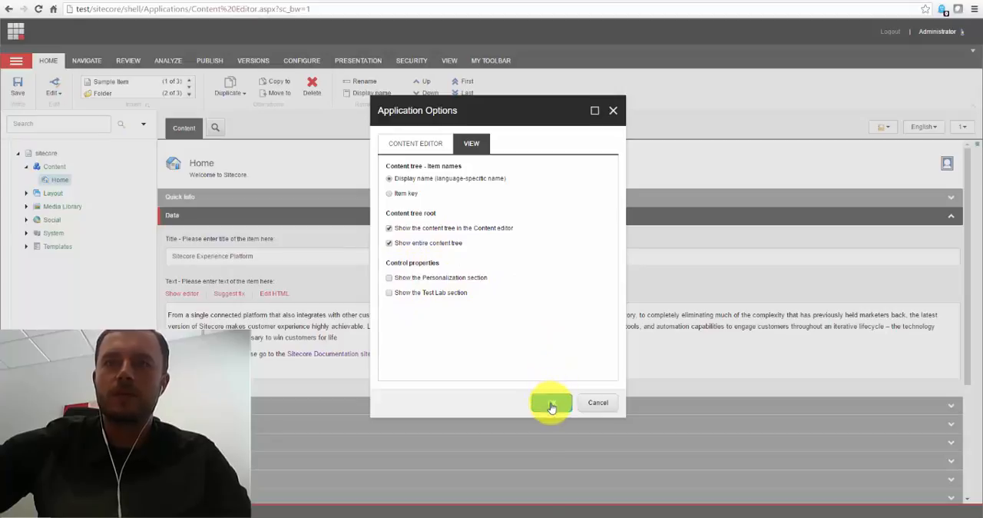
Apply the options and select the Home item, now showing only Title and Text fields
click(551, 401)
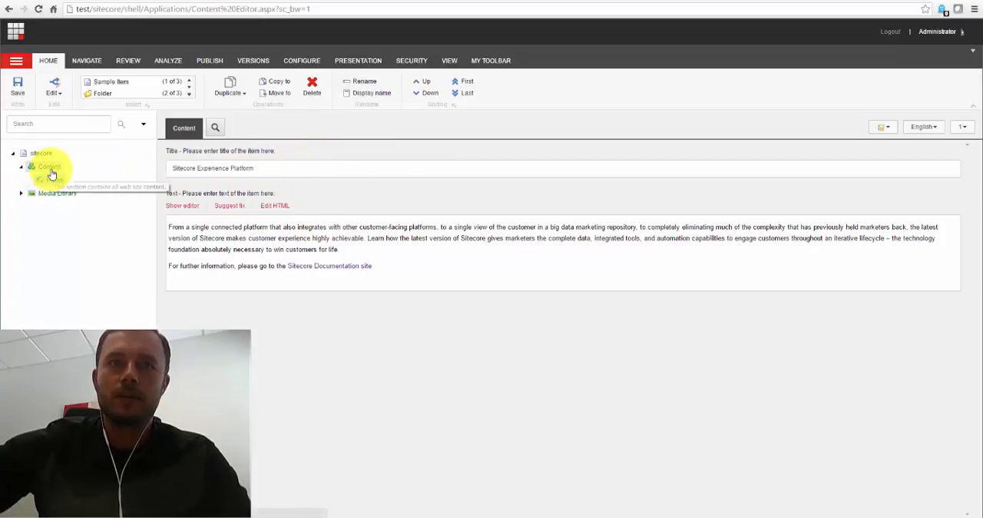
click(21, 166)
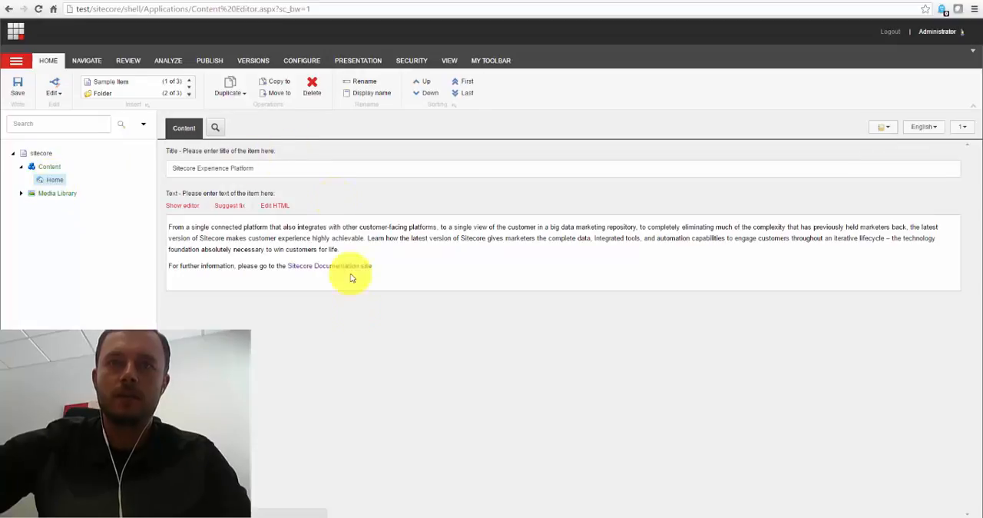
mouse_move(281, 190)
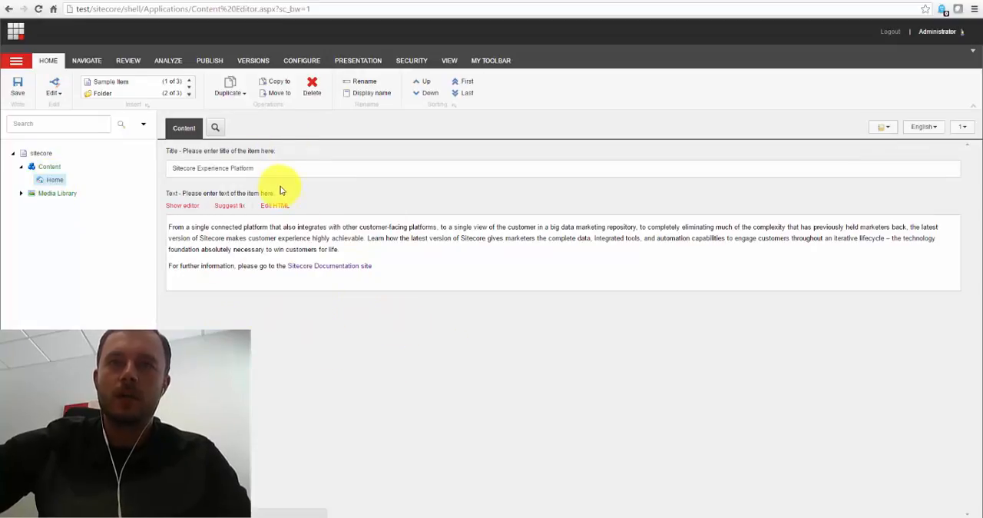
mouse_move(973, 326)
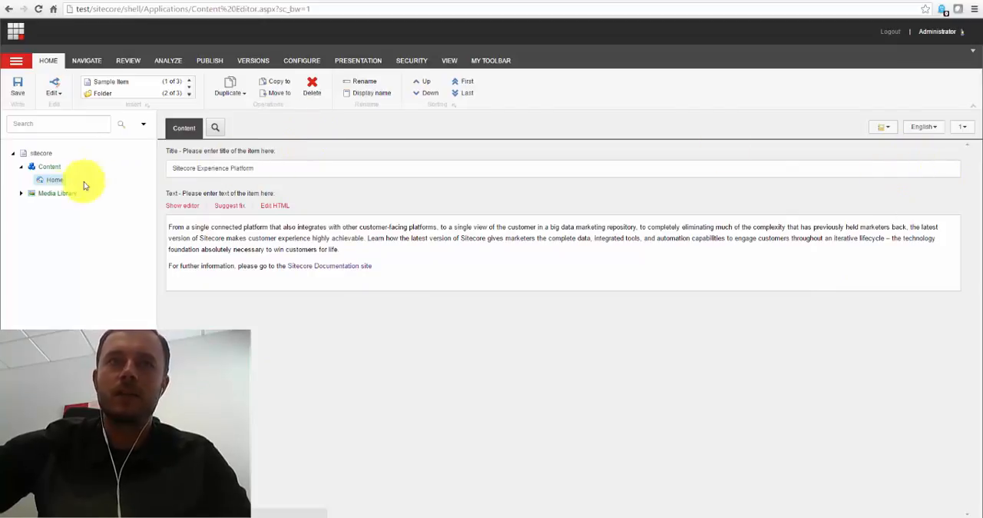
mouse_move(467, 121)
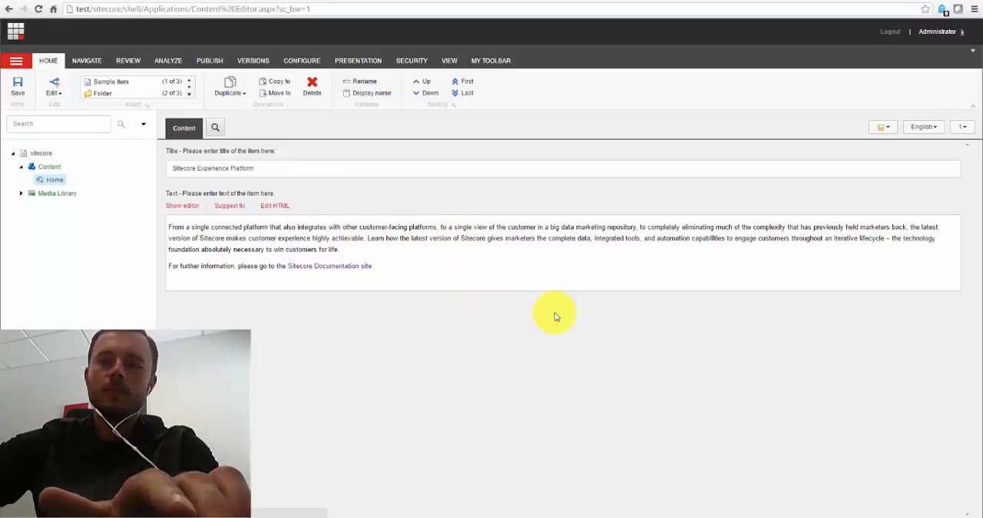
With DevTools Network open via F12, reload repeatedly: about 105 requests in roughly 1.7 seconds
key(F12)
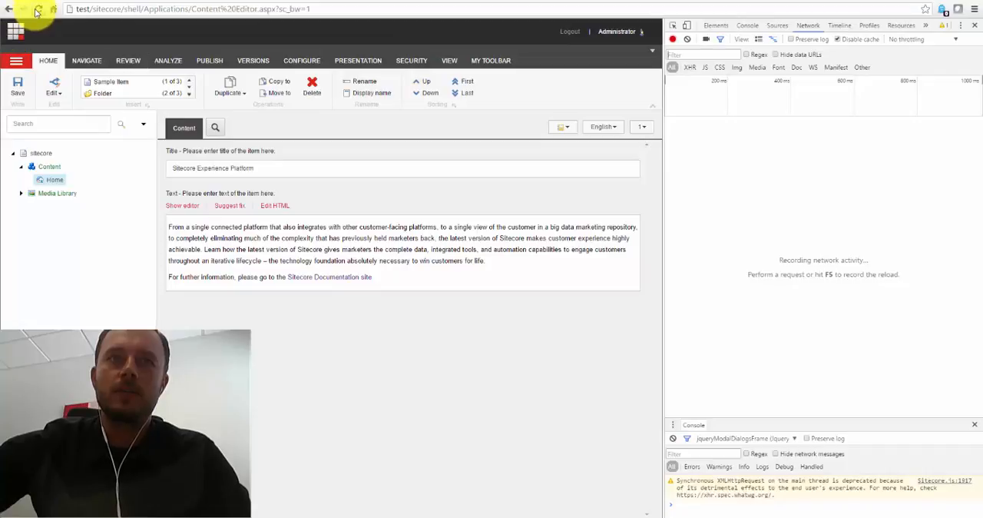
click(36, 8)
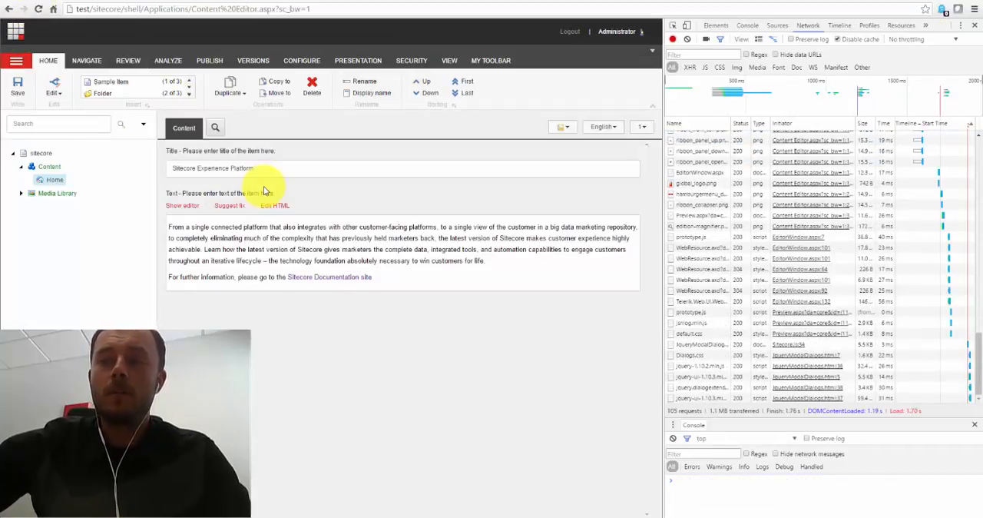
mouse_move(307, 205)
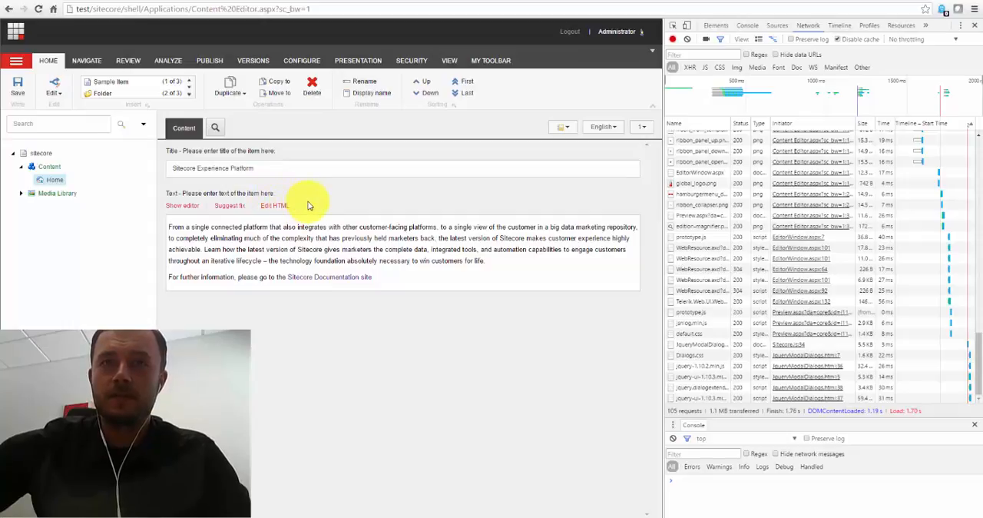
click(39, 8)
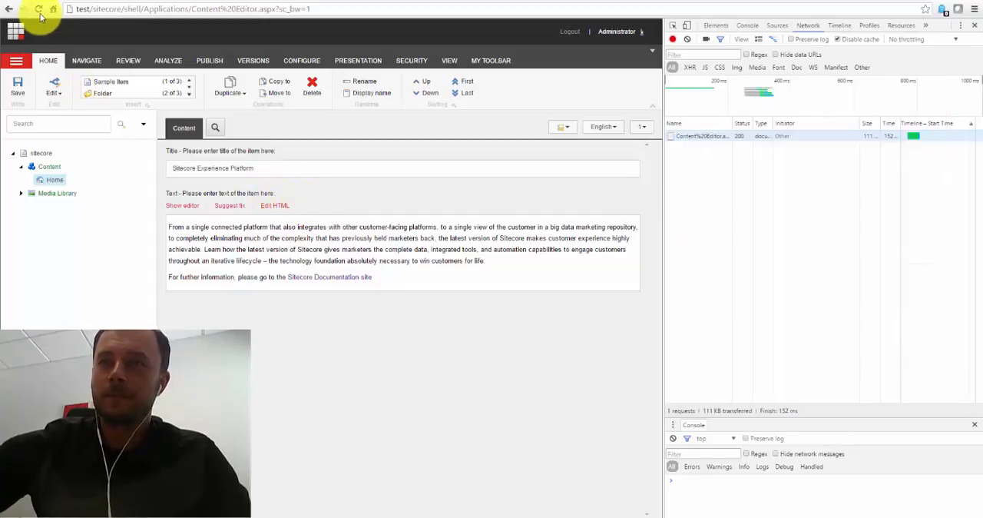
click(39, 8)
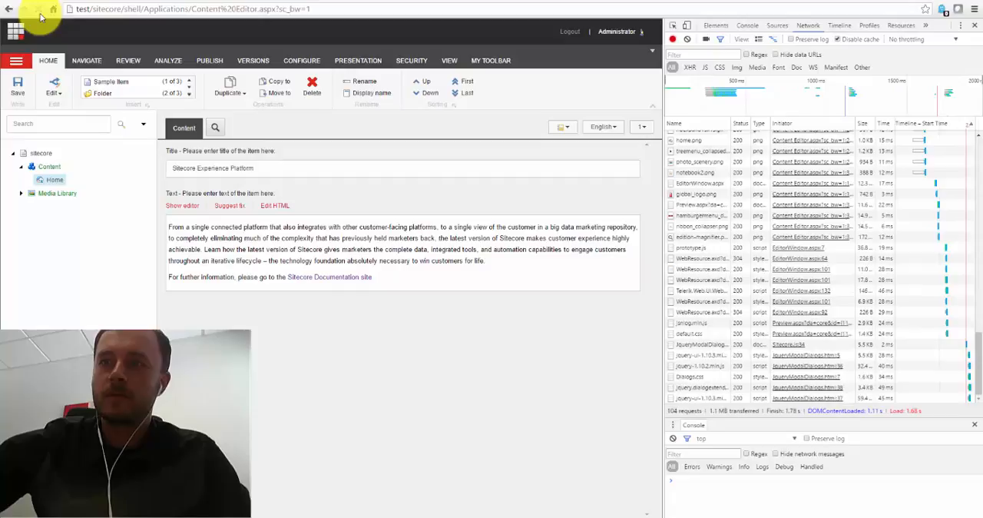
click(38, 9)
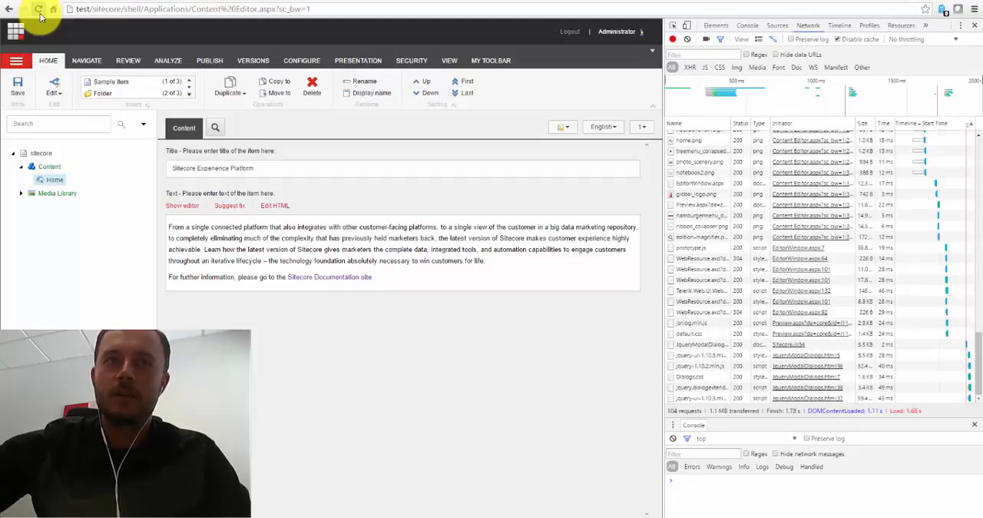
click(38, 8)
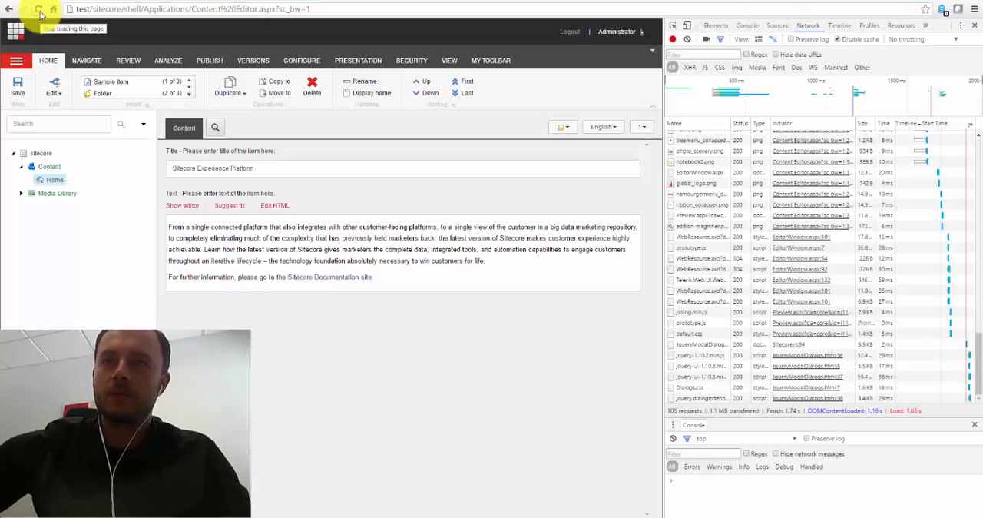
click(40, 9)
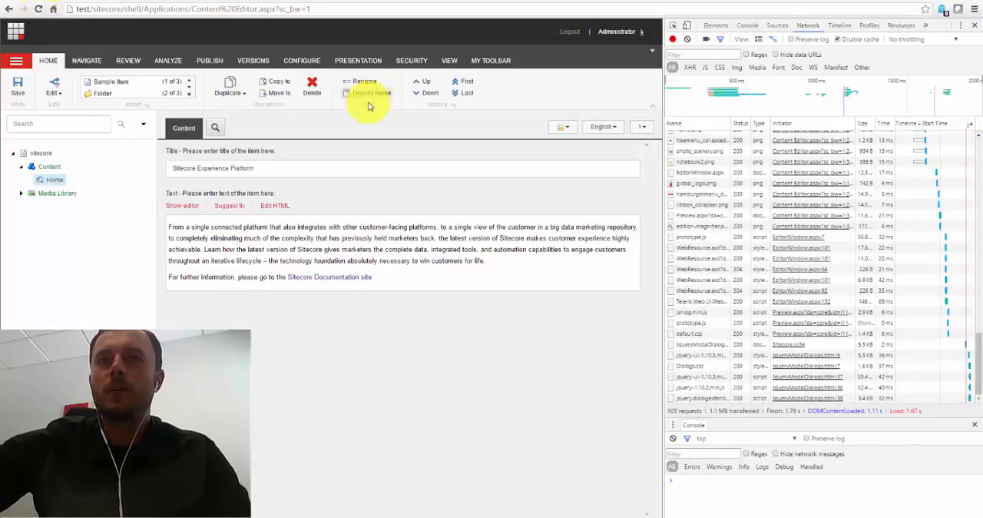
mouse_move(488, 122)
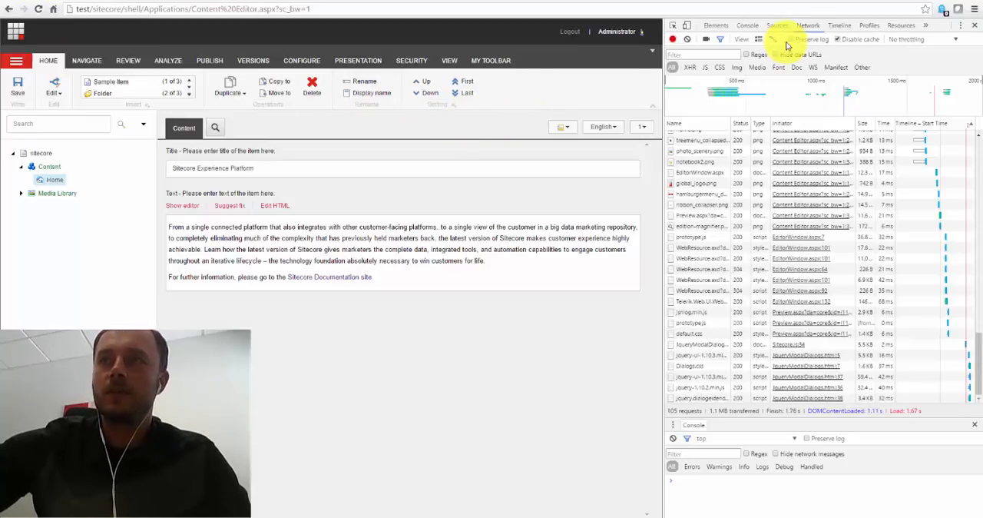
mouse_move(324, 407)
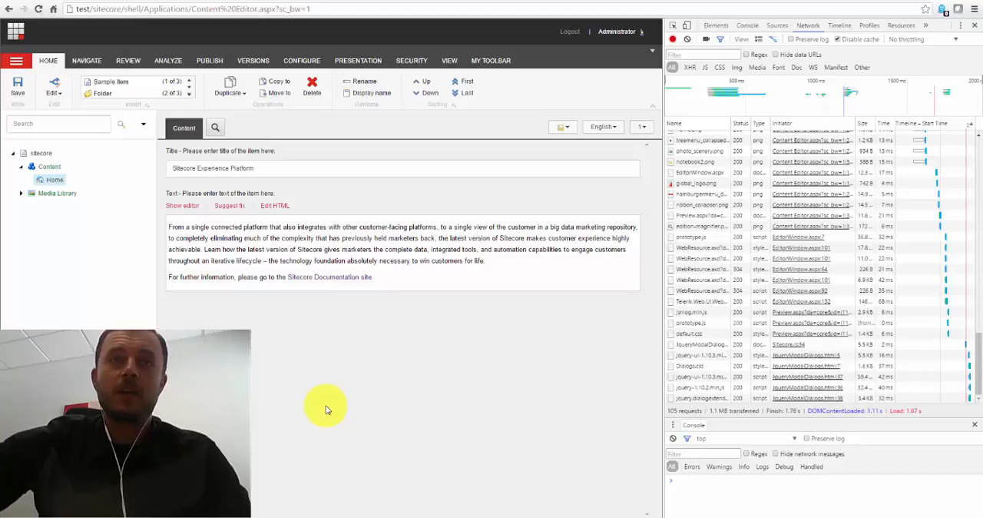
mouse_move(317, 177)
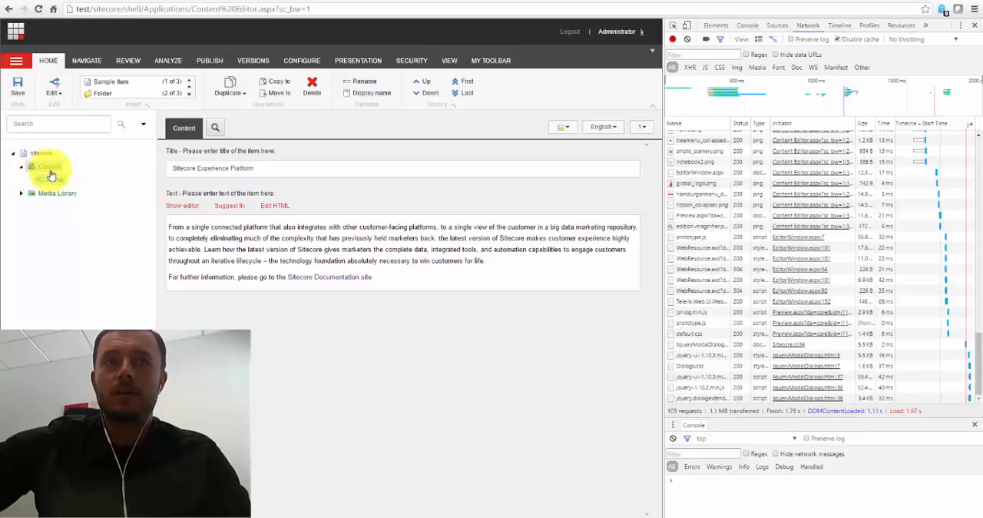
click(21, 167)
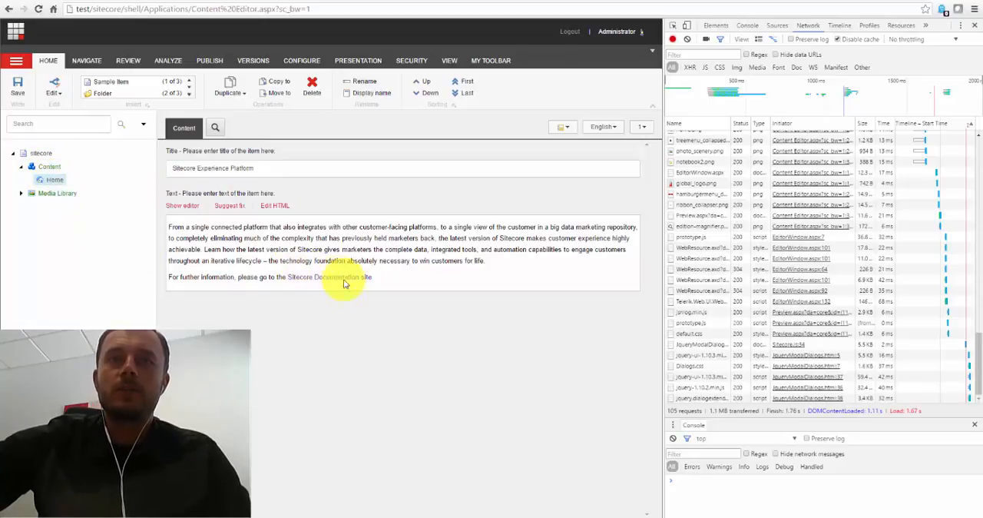
mouse_move(354, 340)
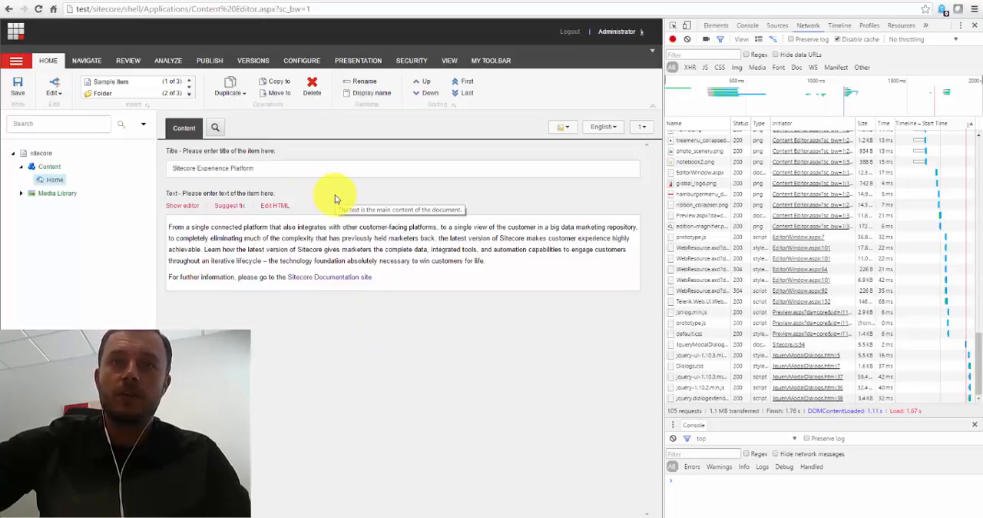
mouse_move(332, 192)
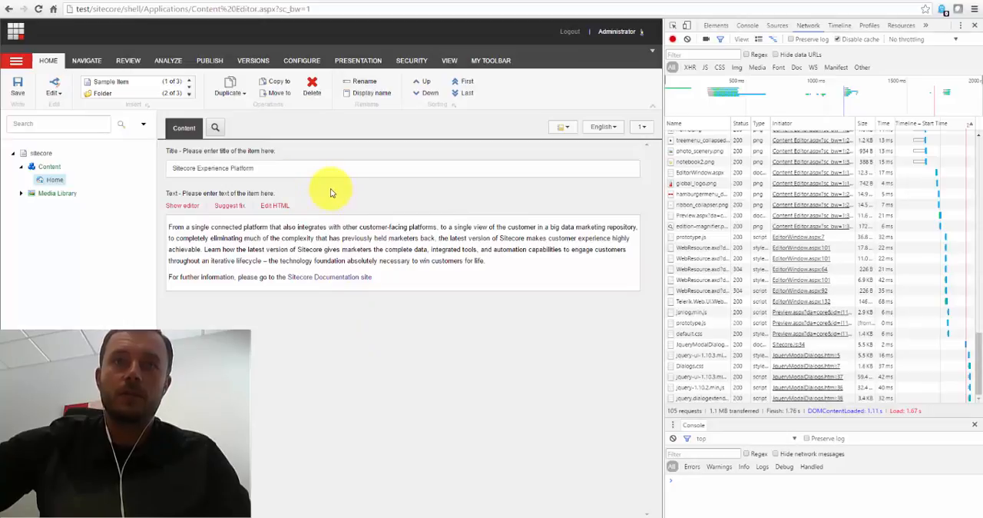
mouse_move(126, 186)
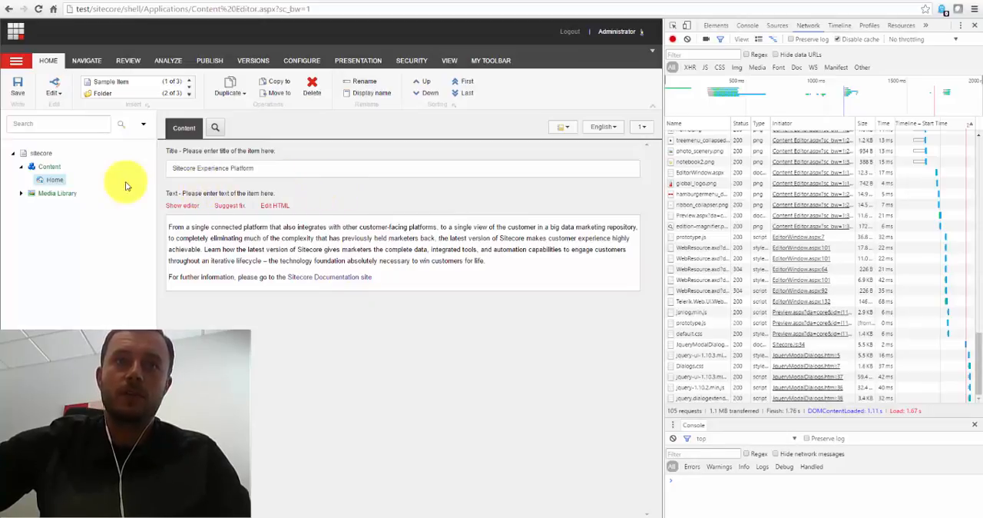
mouse_move(342, 202)
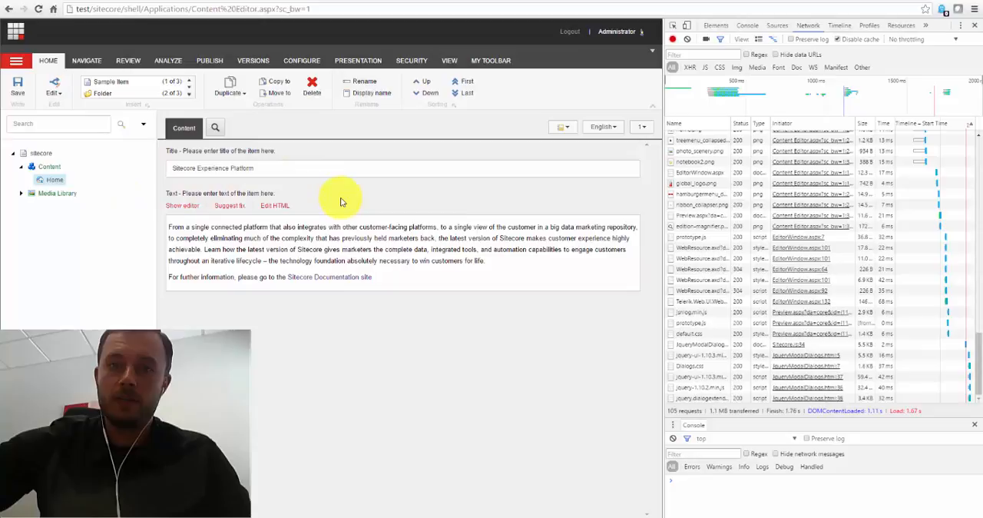
mouse_move(346, 196)
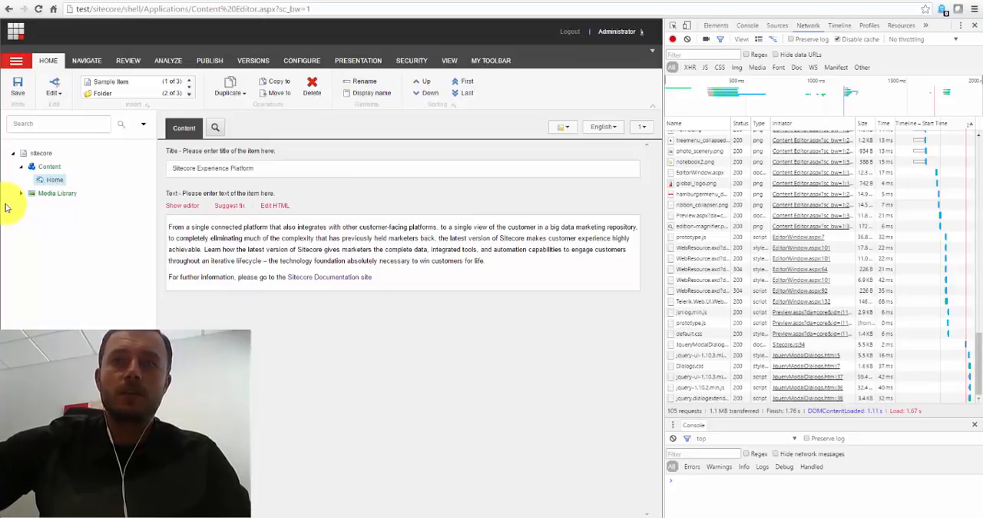
click(16, 60)
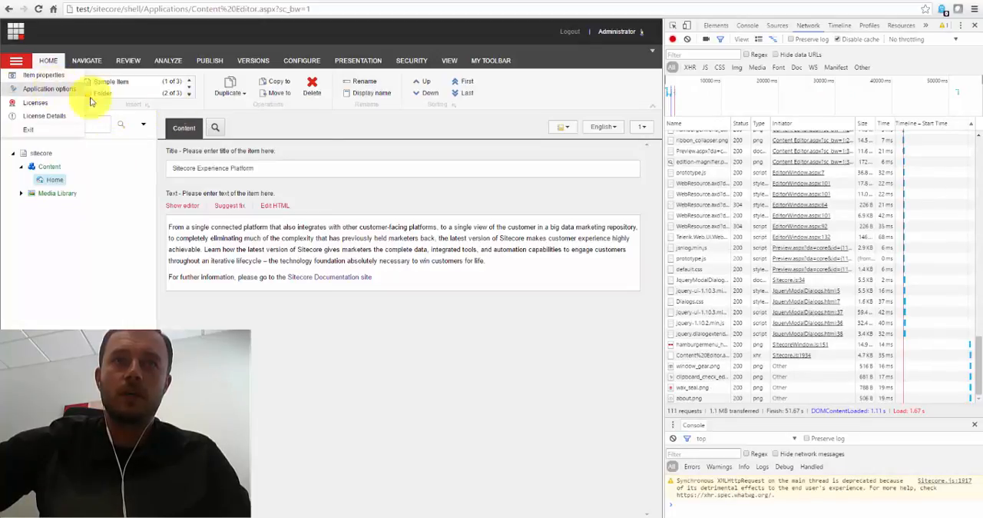
click(48, 88)
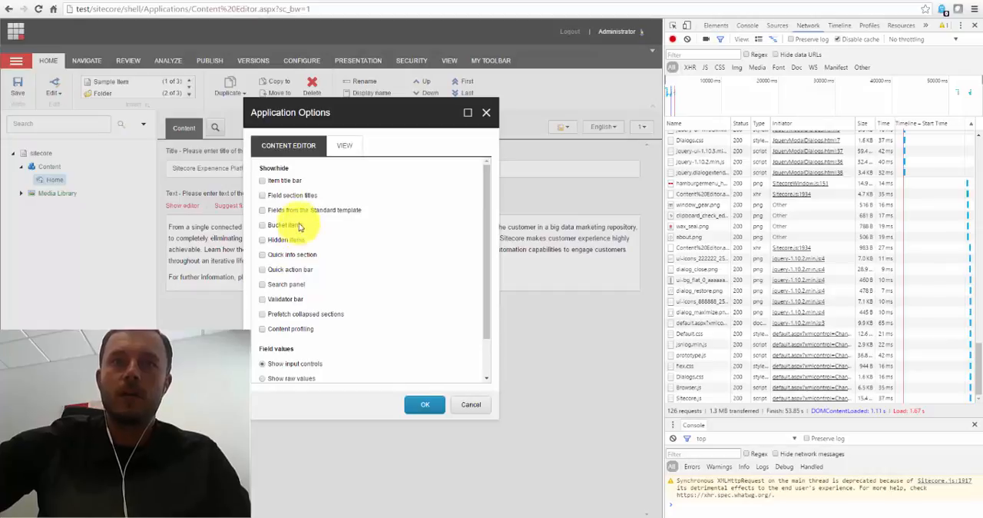
mouse_move(302, 251)
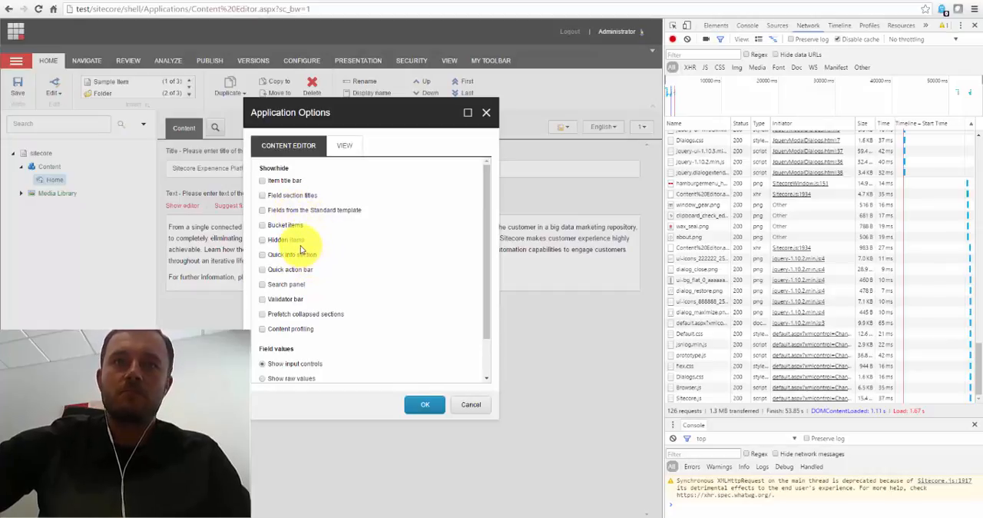
mouse_move(296, 300)
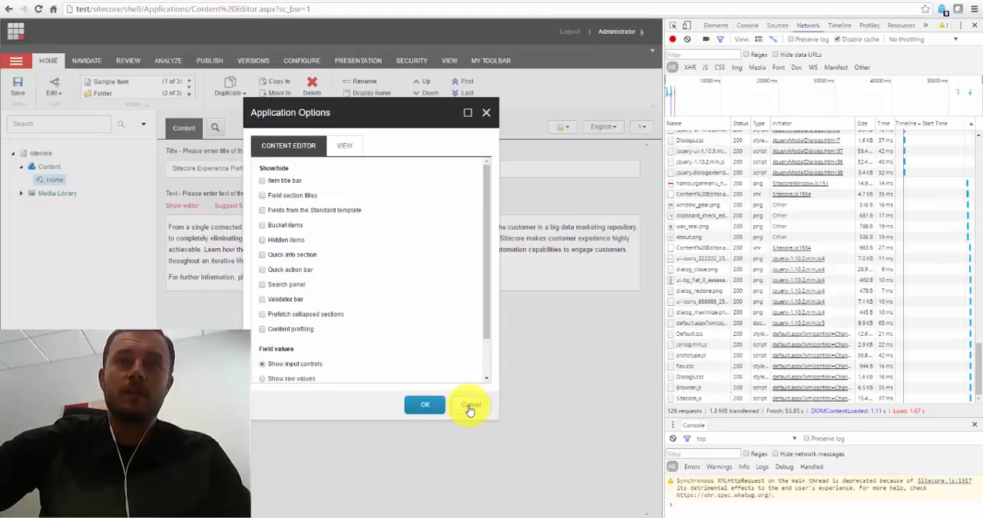
click(469, 405)
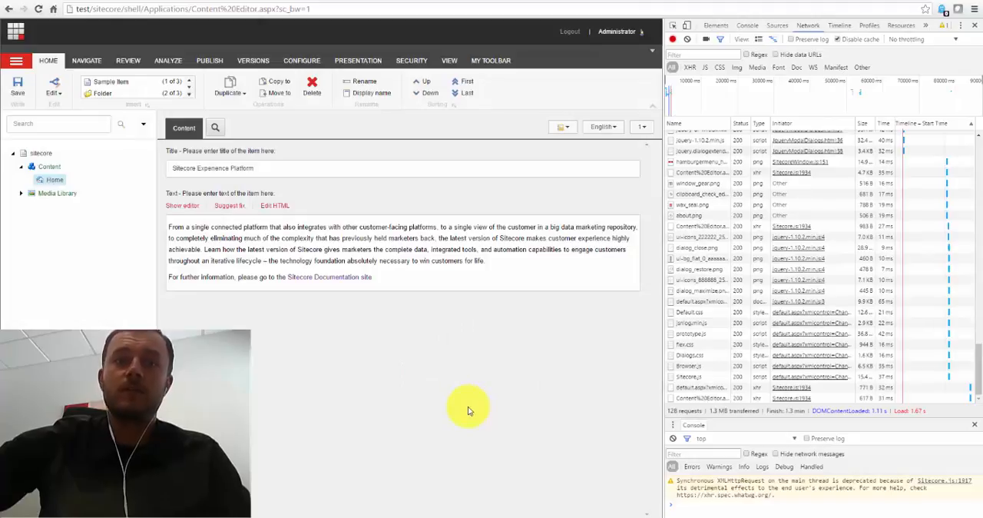